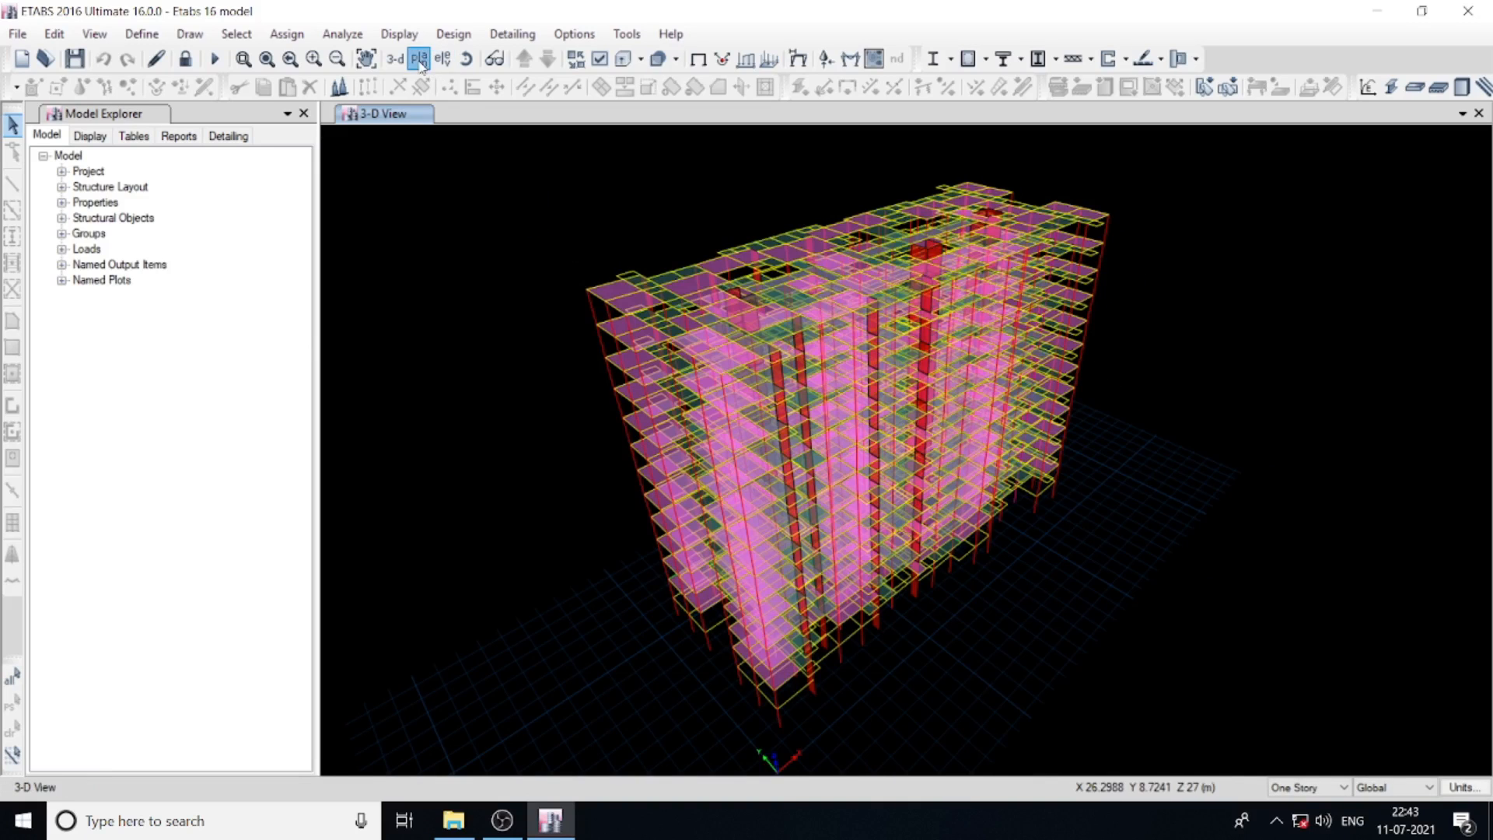
# Step: Switch the 3D view to the plan view of the FIRST story
pyautogui.click(420, 59)
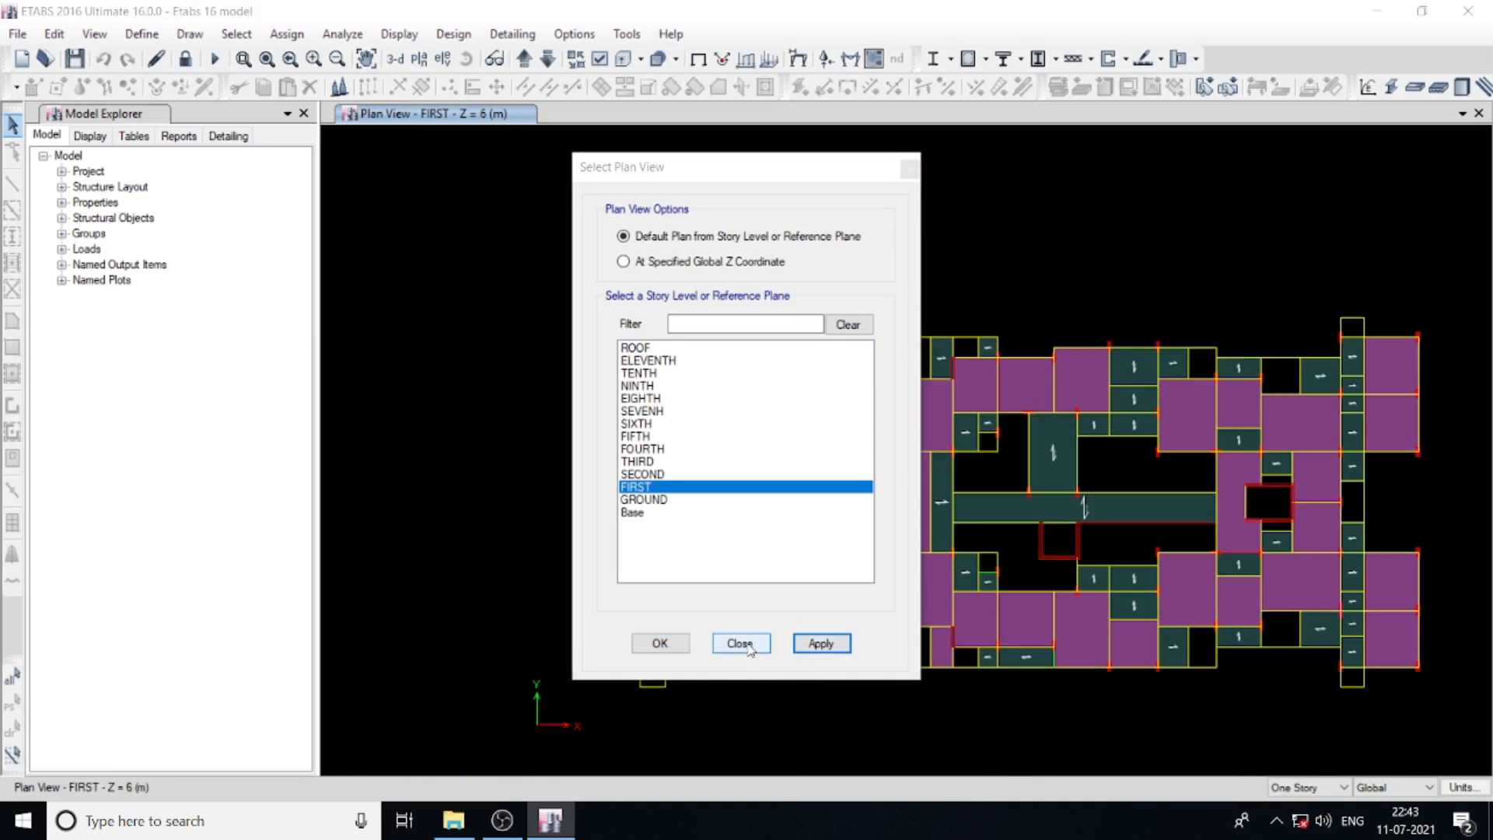
pyautogui.click(740, 644)
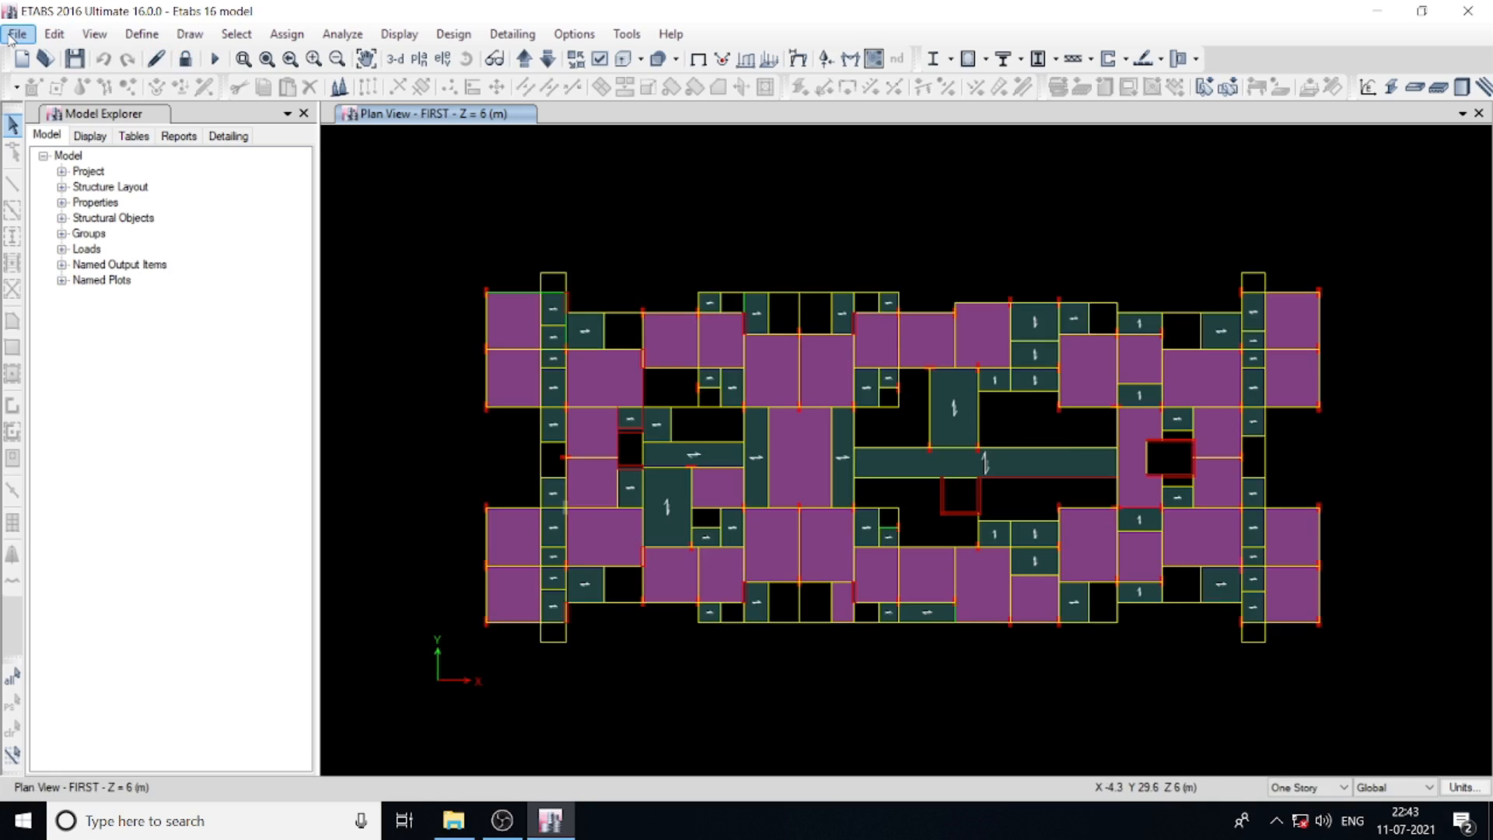
# Step: Start the ETABS Tables to Access export from the File > Export menu
pyautogui.click(16, 34)
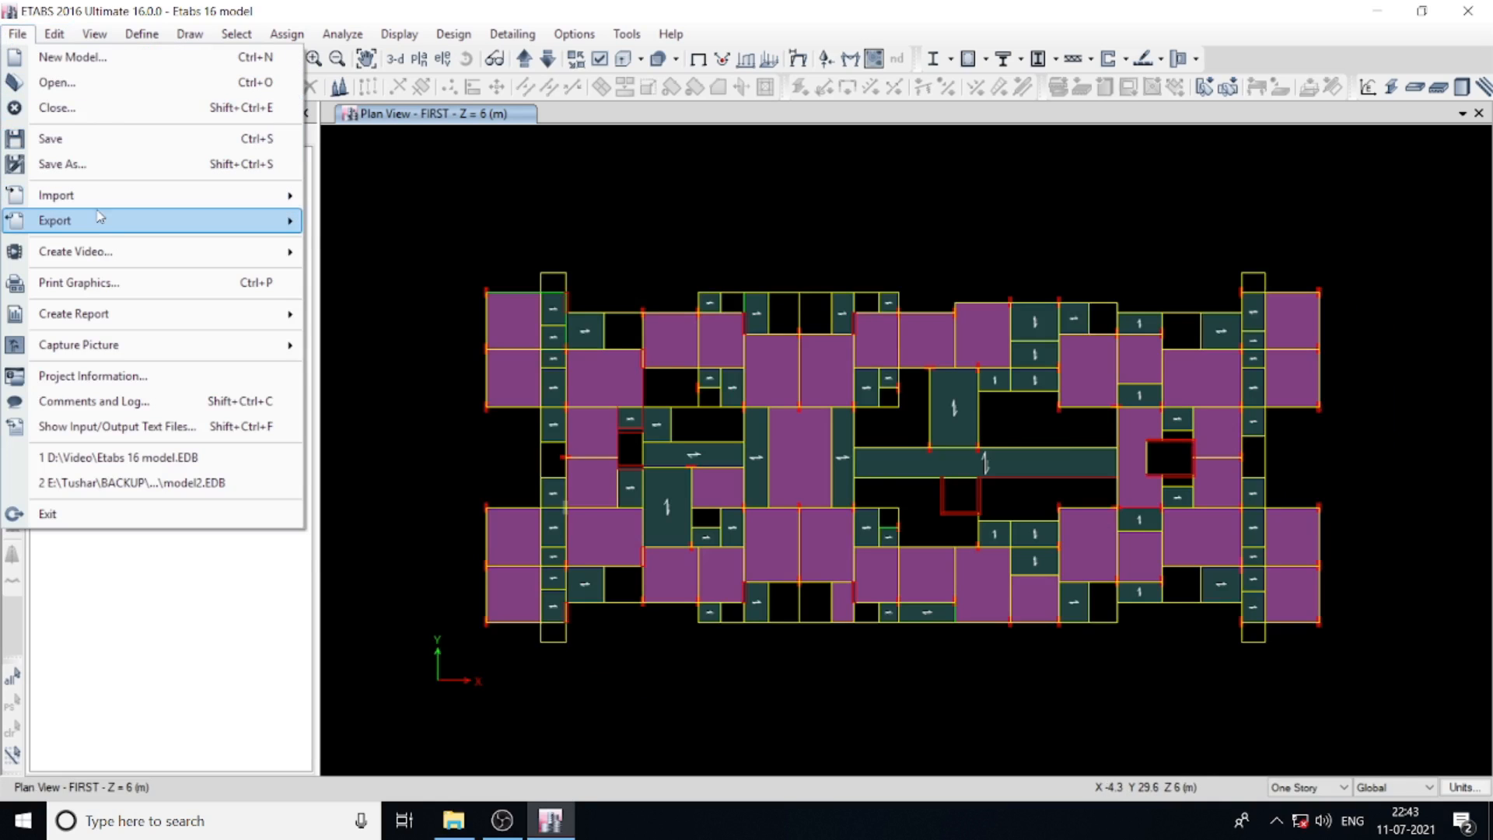
pyautogui.click(55, 221)
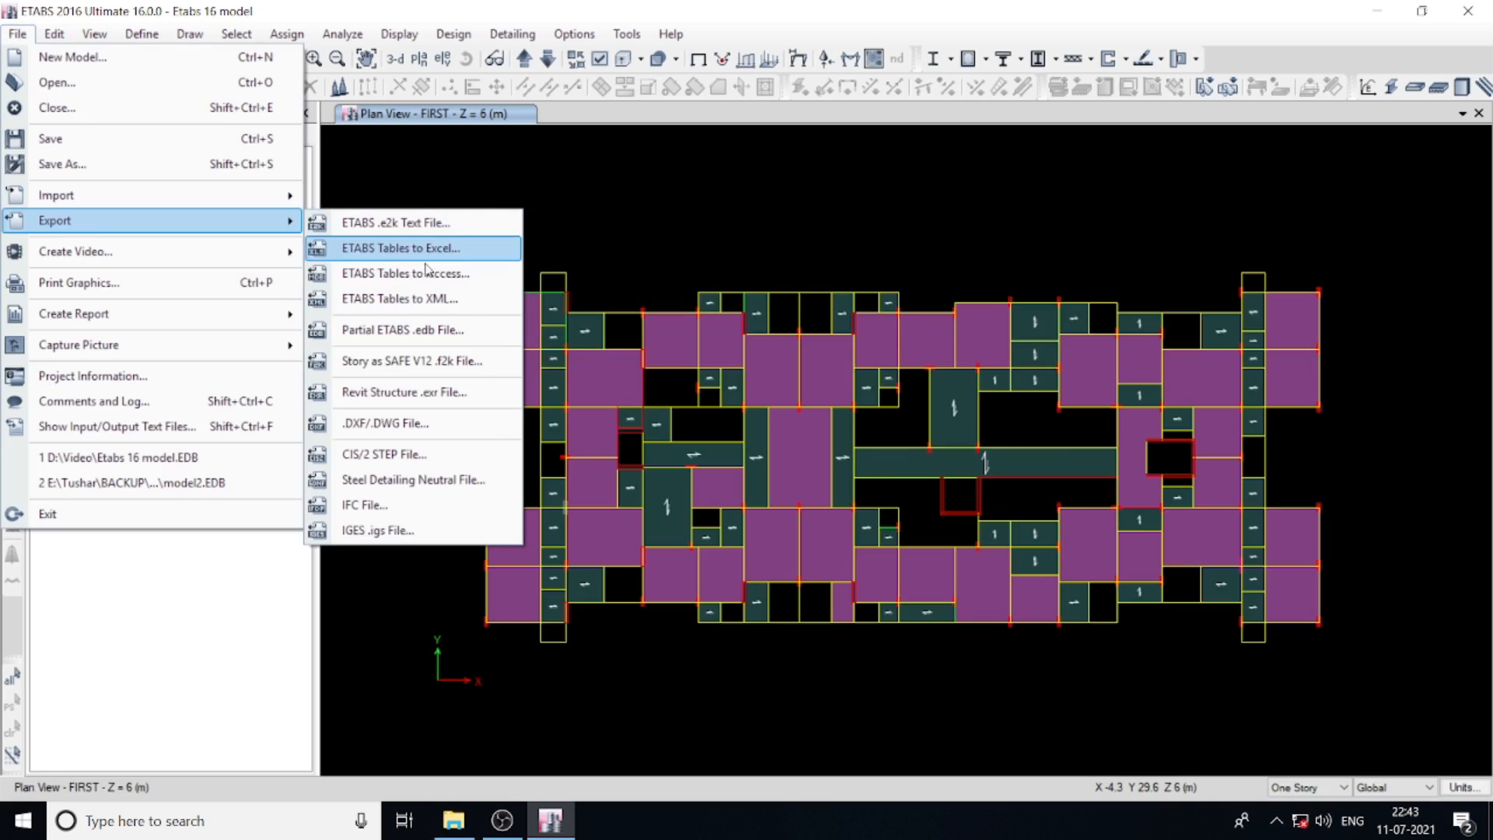
pyautogui.click(398, 248)
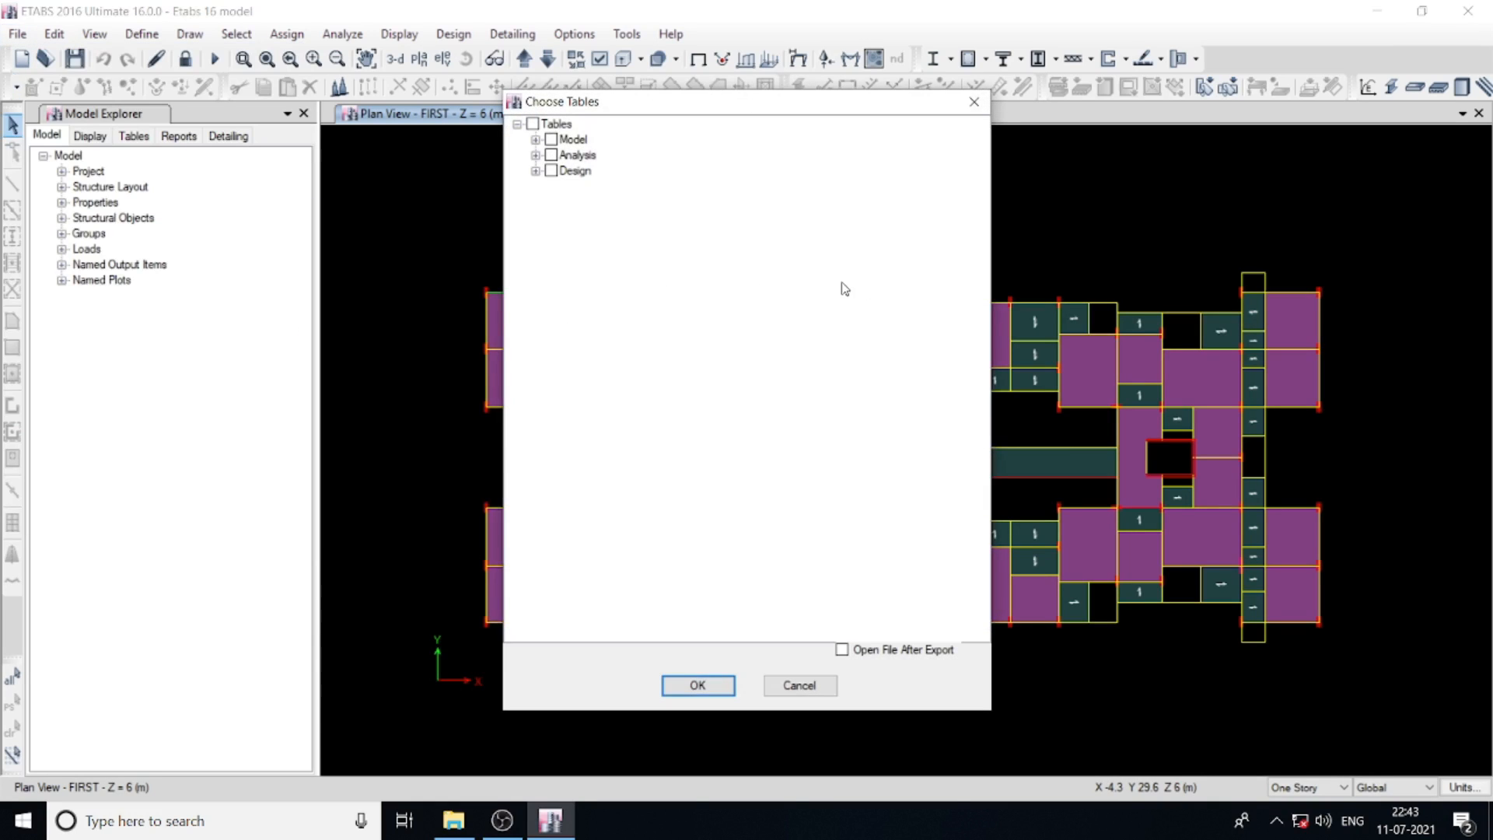
pyautogui.moveTo(644, 216)
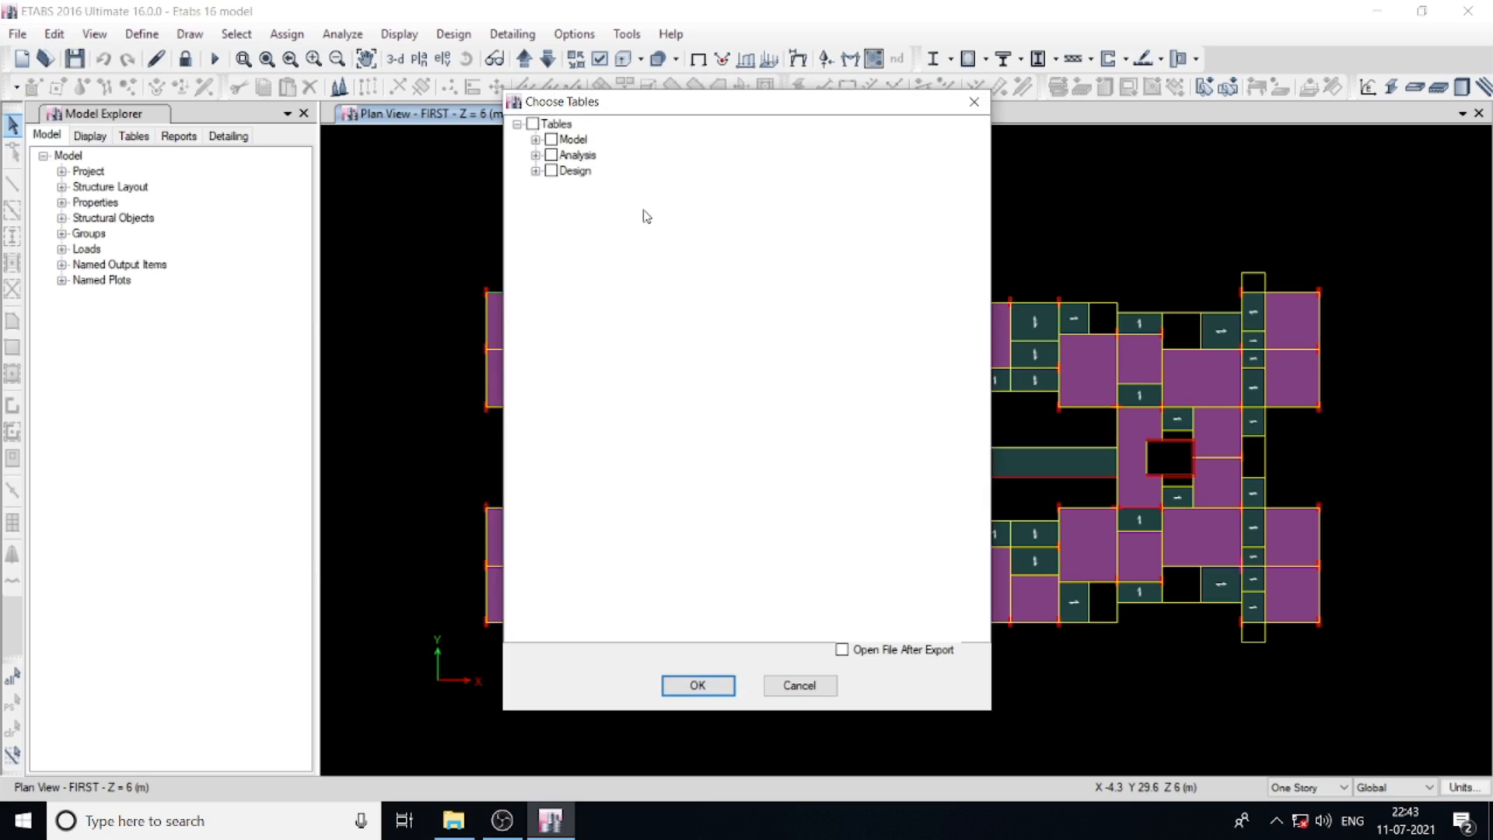
# Step: Expand the table tree and tick all Model and Analysis table groups
pyautogui.click(536, 140)
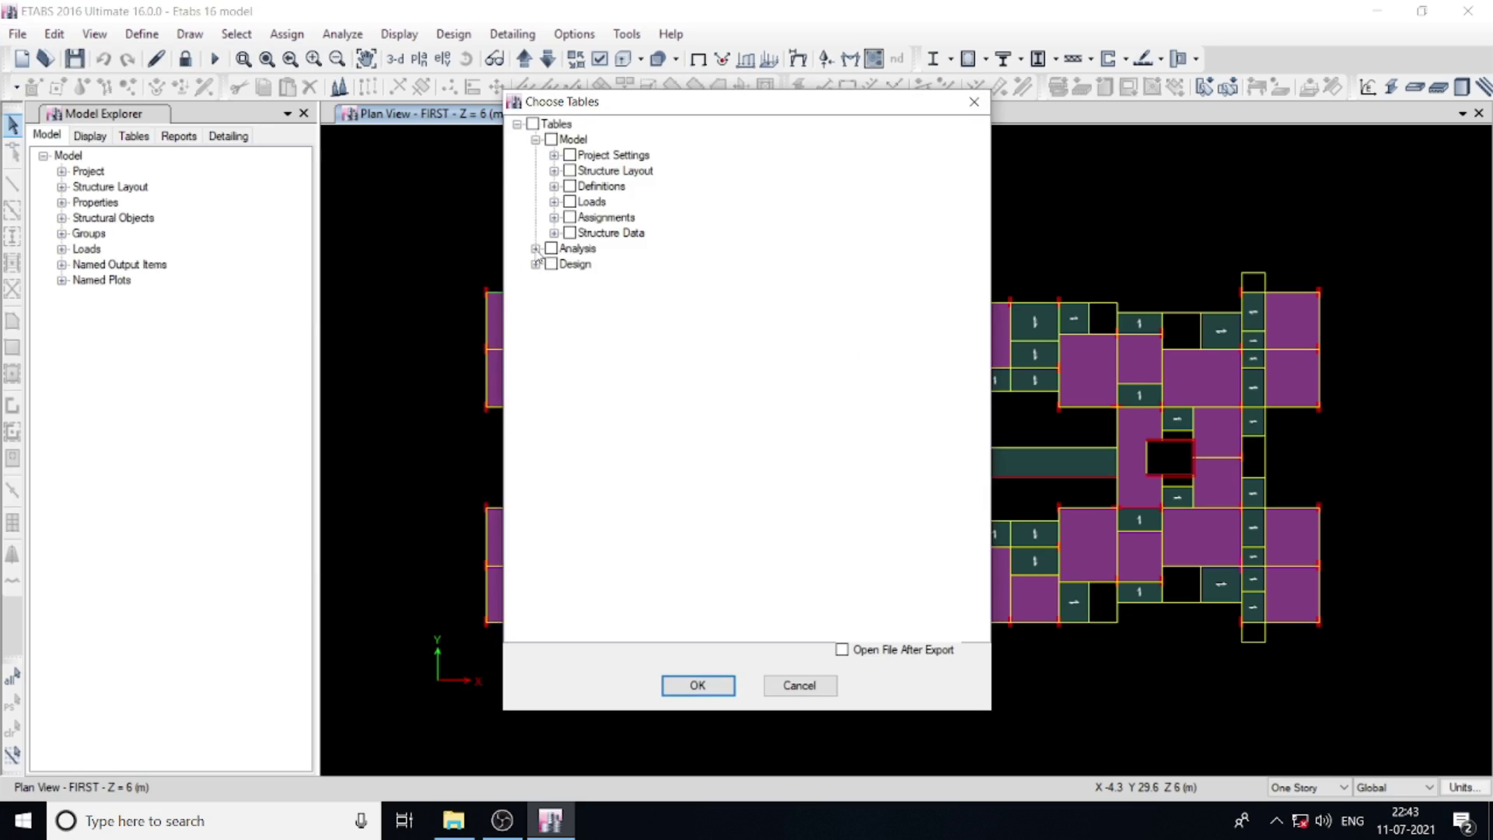
pyautogui.click(538, 247)
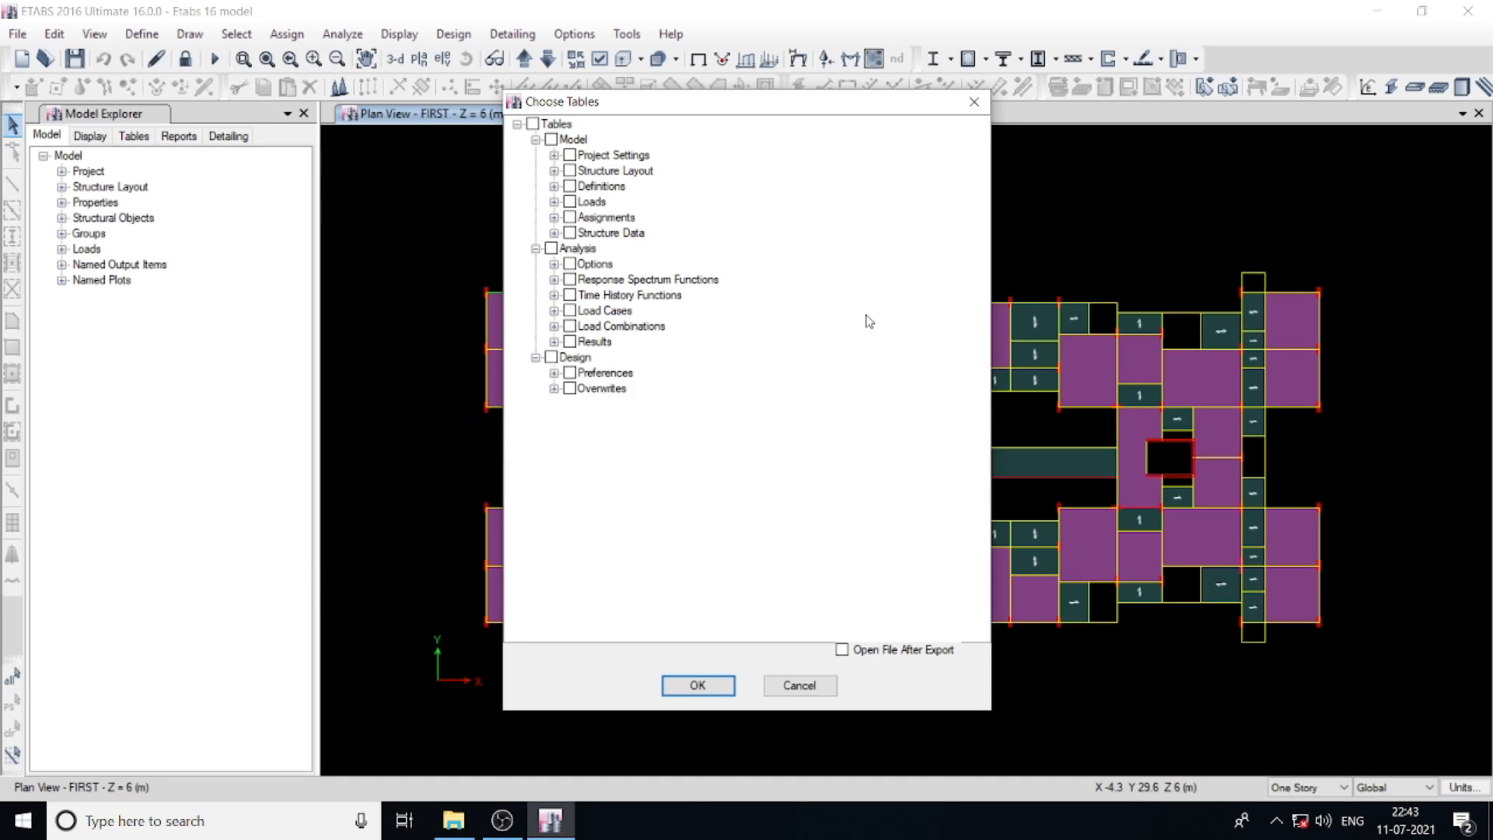
pyautogui.click(557, 138)
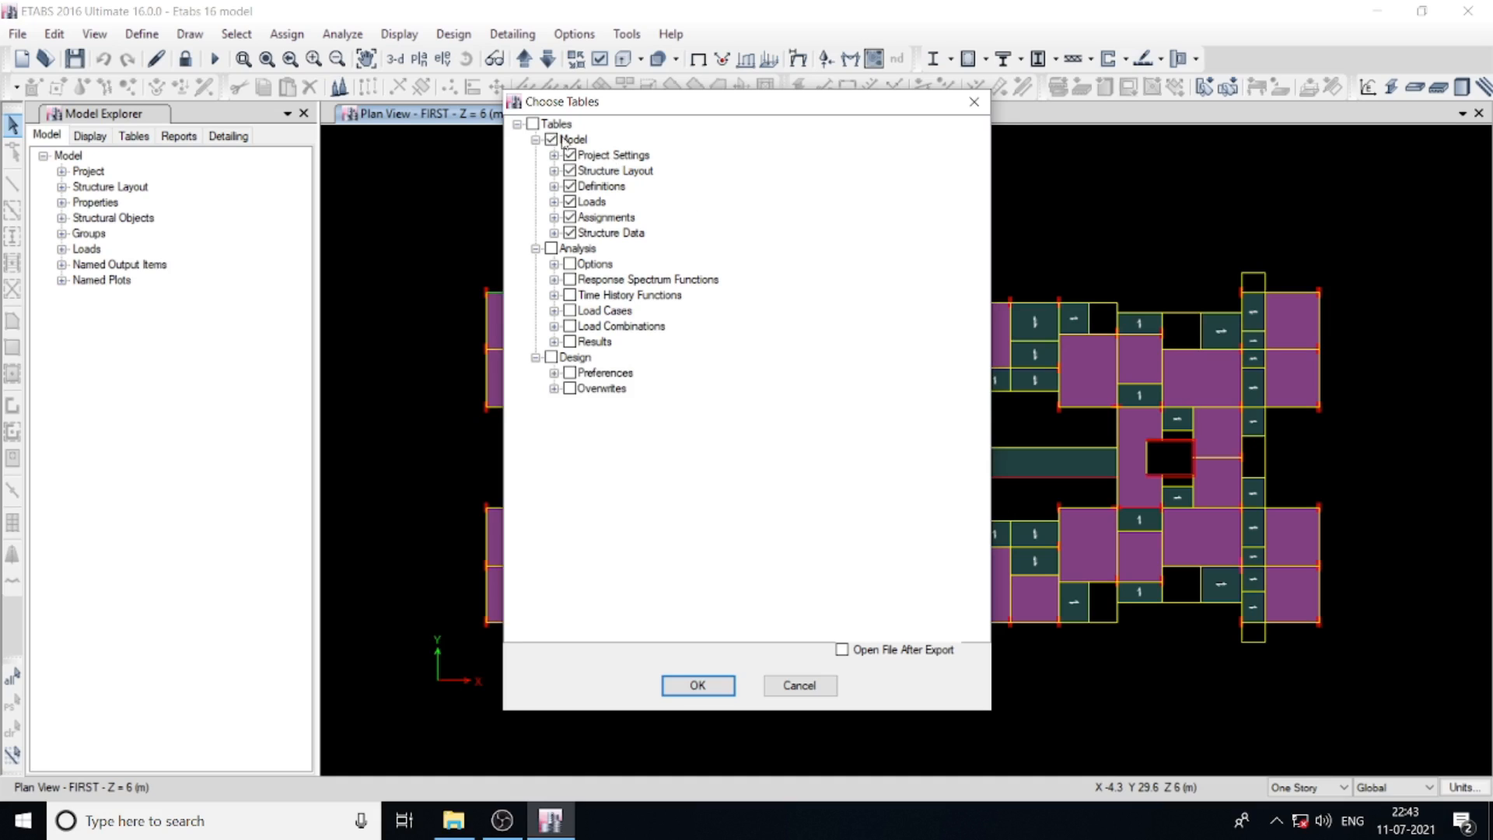
pyautogui.click(556, 247)
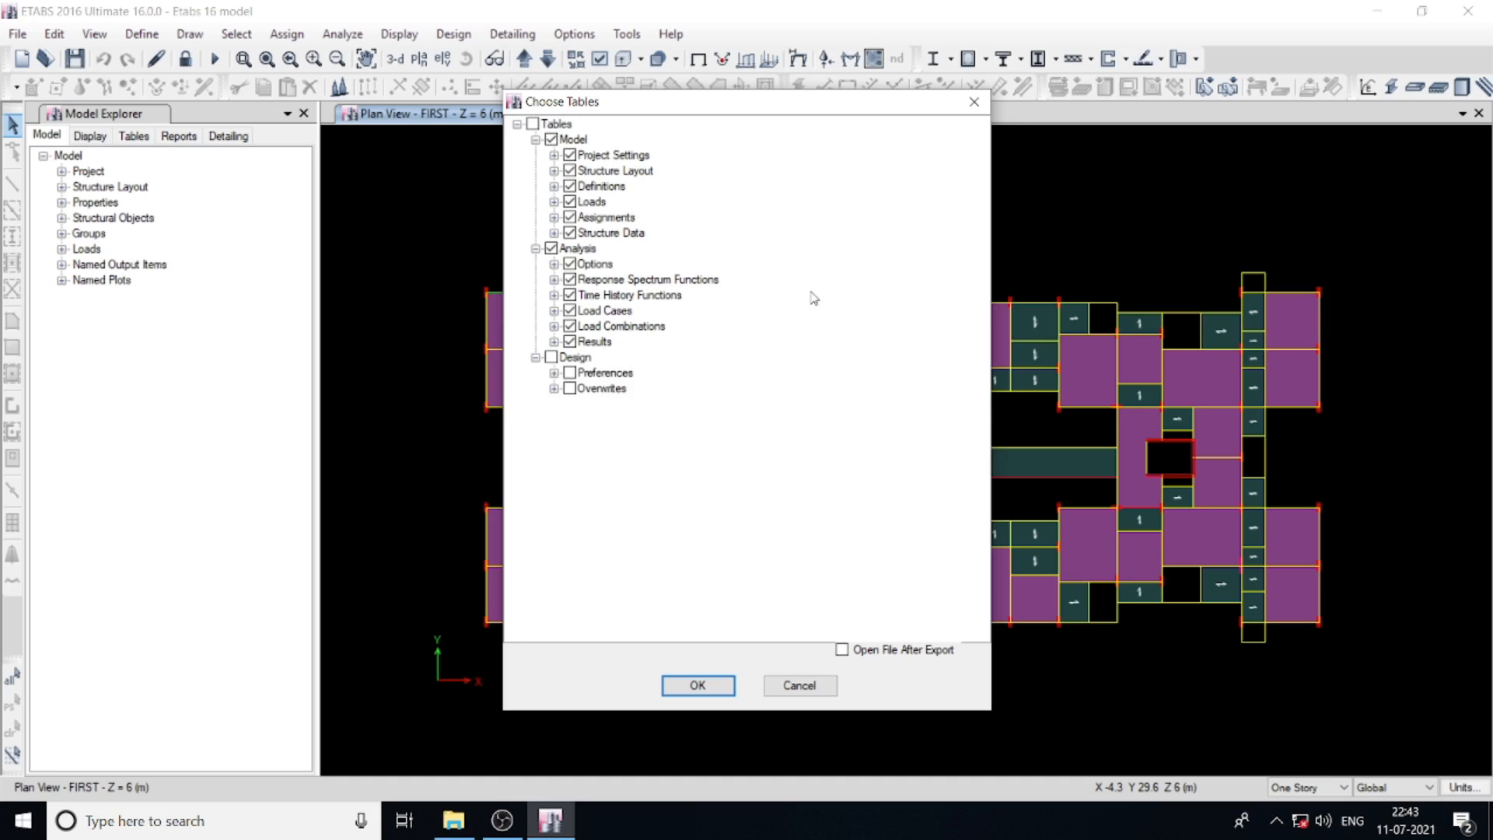
pyautogui.moveTo(714, 309)
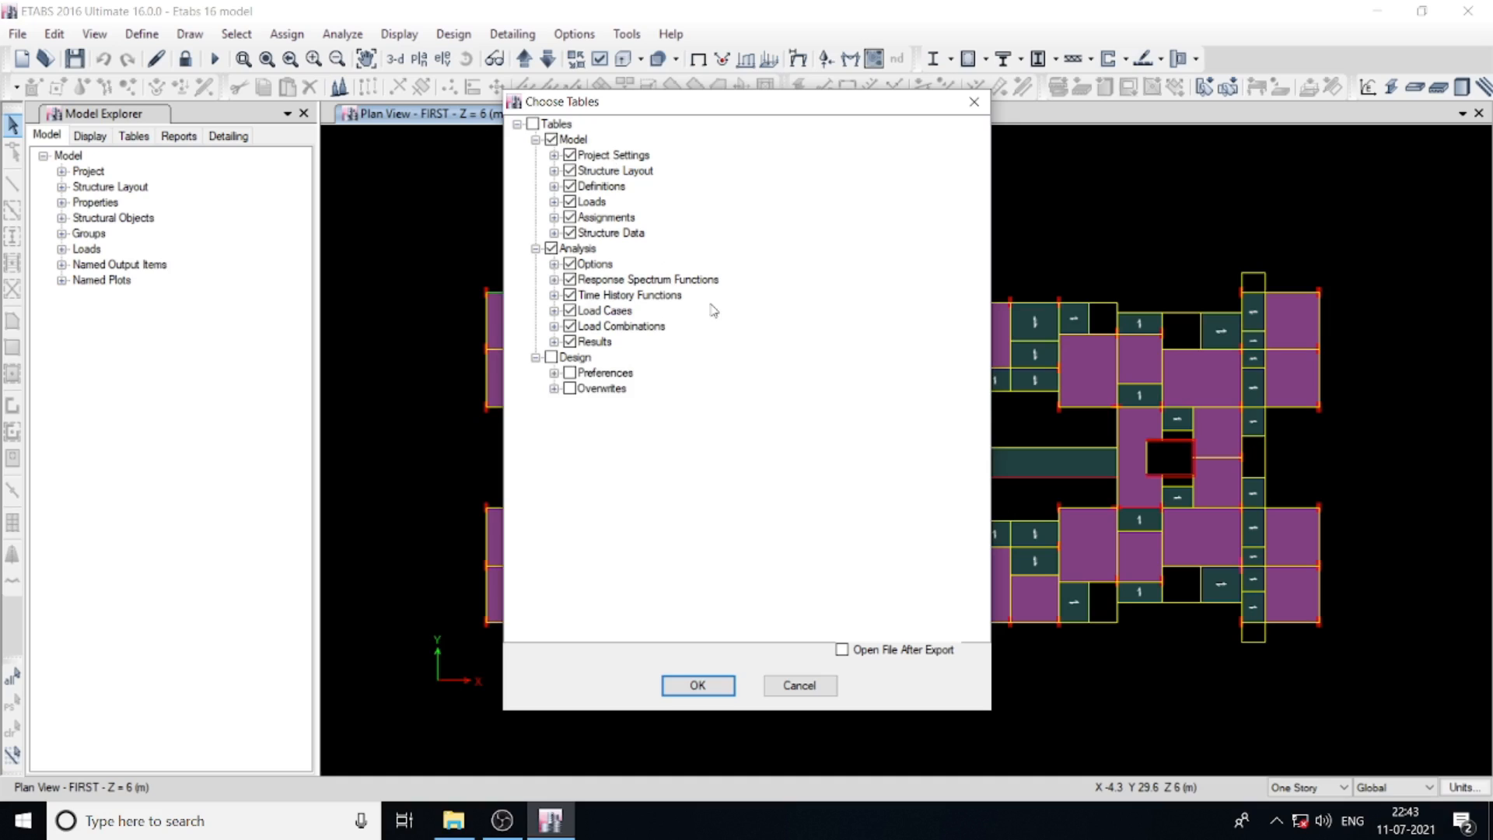
pyautogui.moveTo(600, 373)
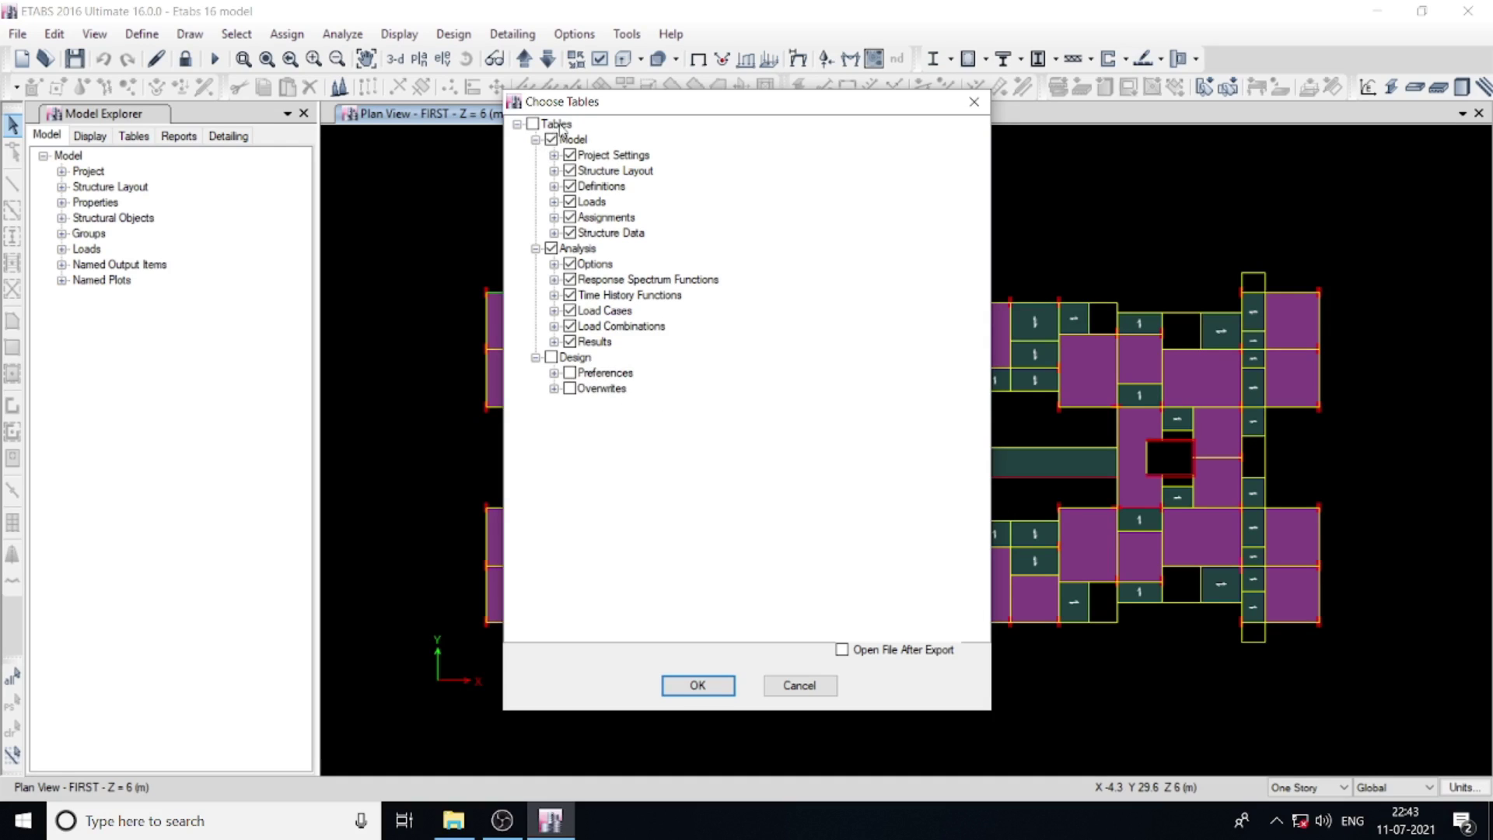
# Step: Bring up Modify Options on the Tables node to review load patterns, cases and combinations
pyautogui.rightClick(551, 123)
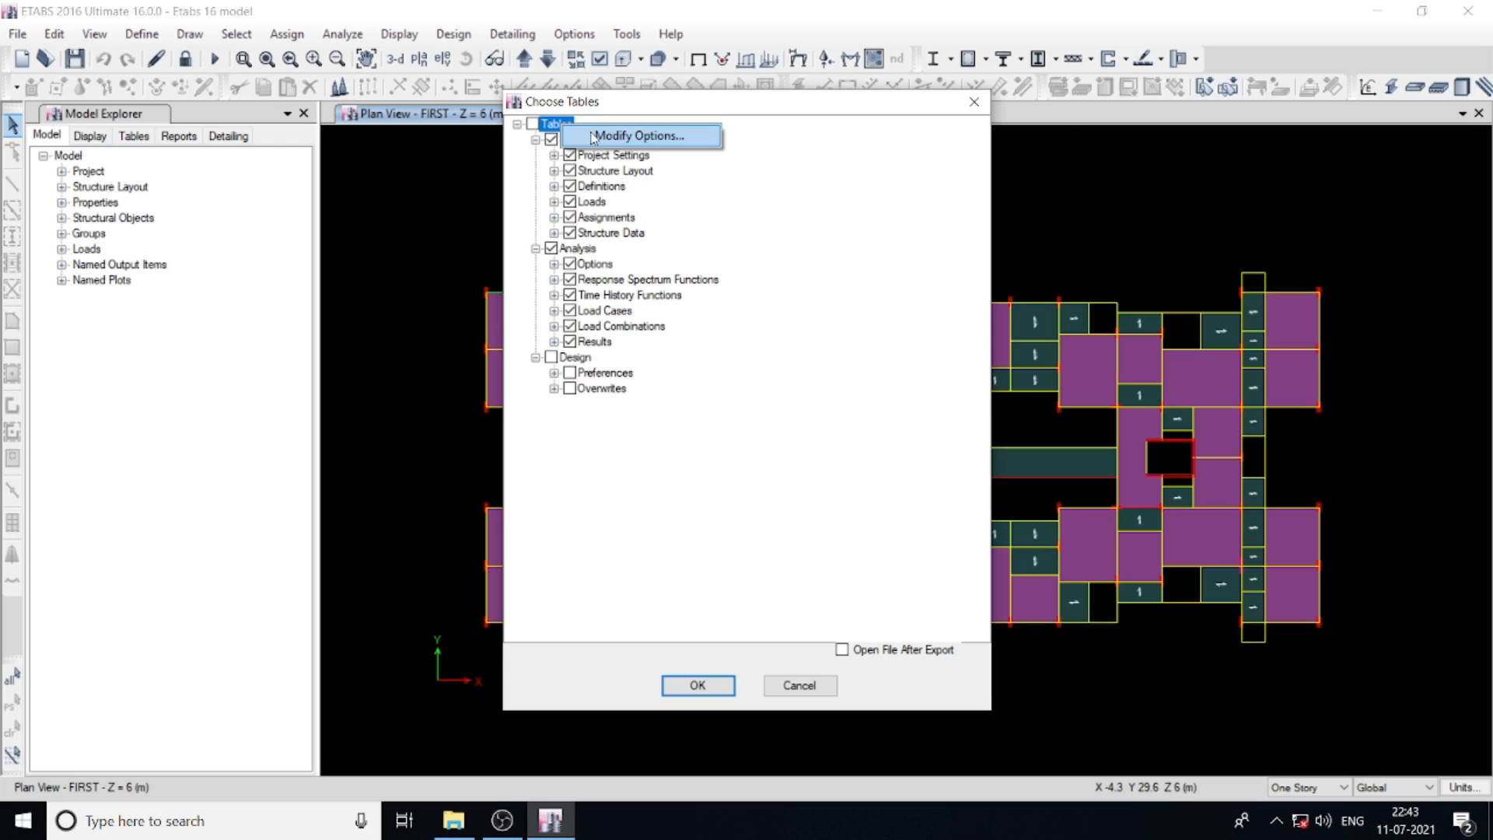
pyautogui.click(639, 136)
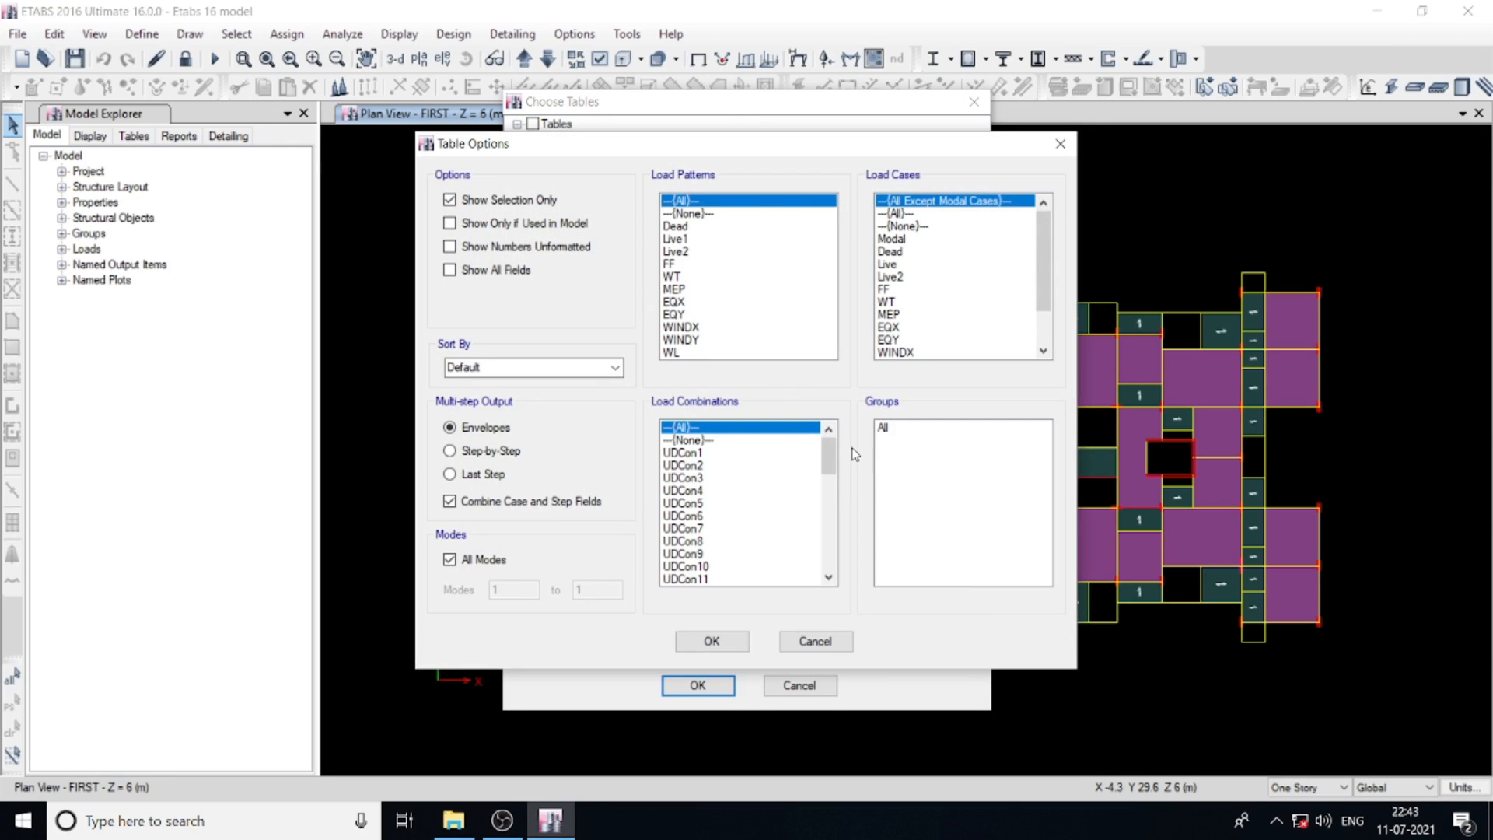
pyautogui.moveTo(904, 420)
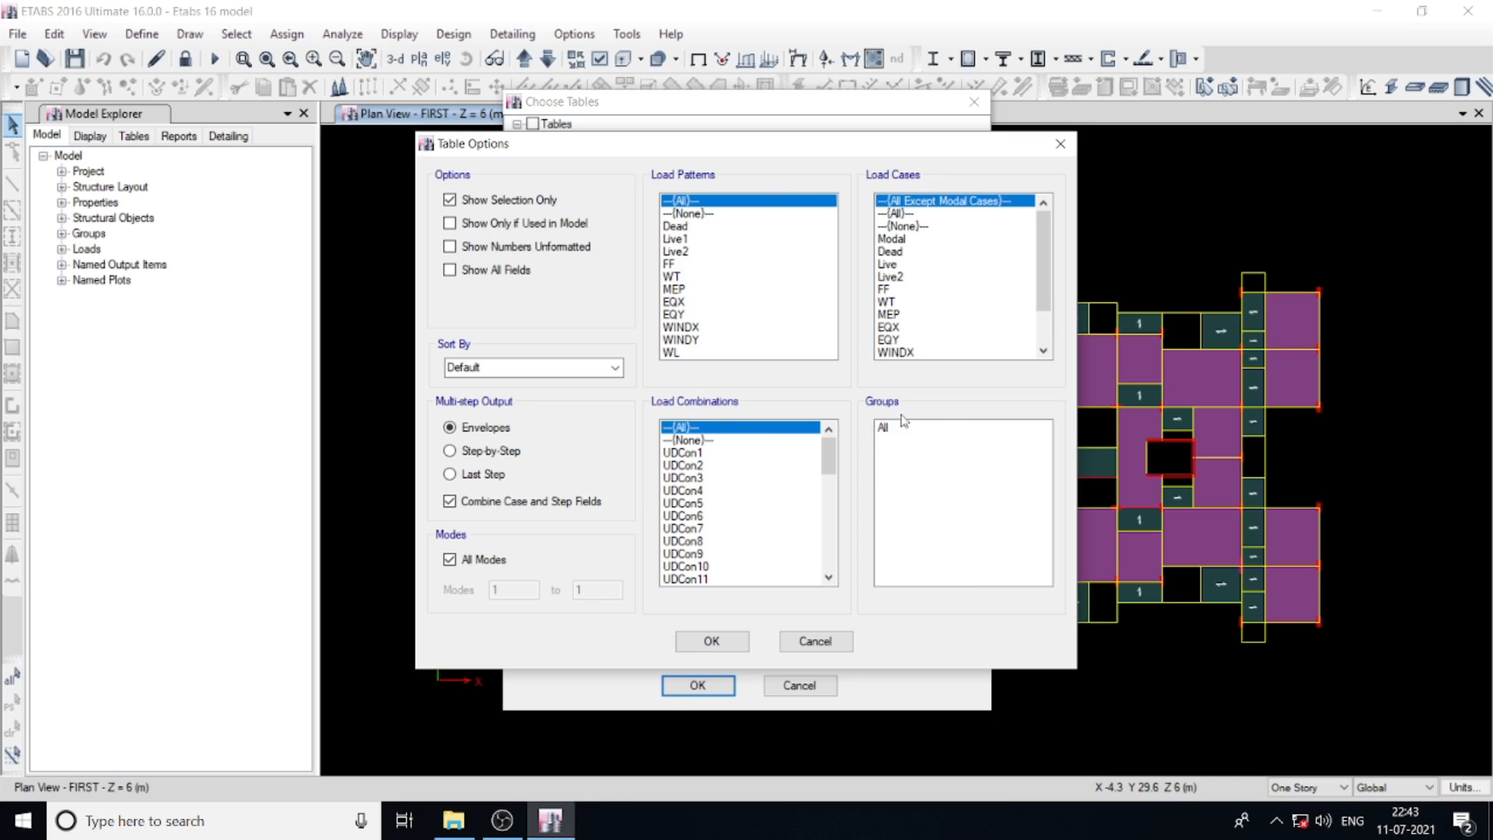
pyautogui.moveTo(479, 227)
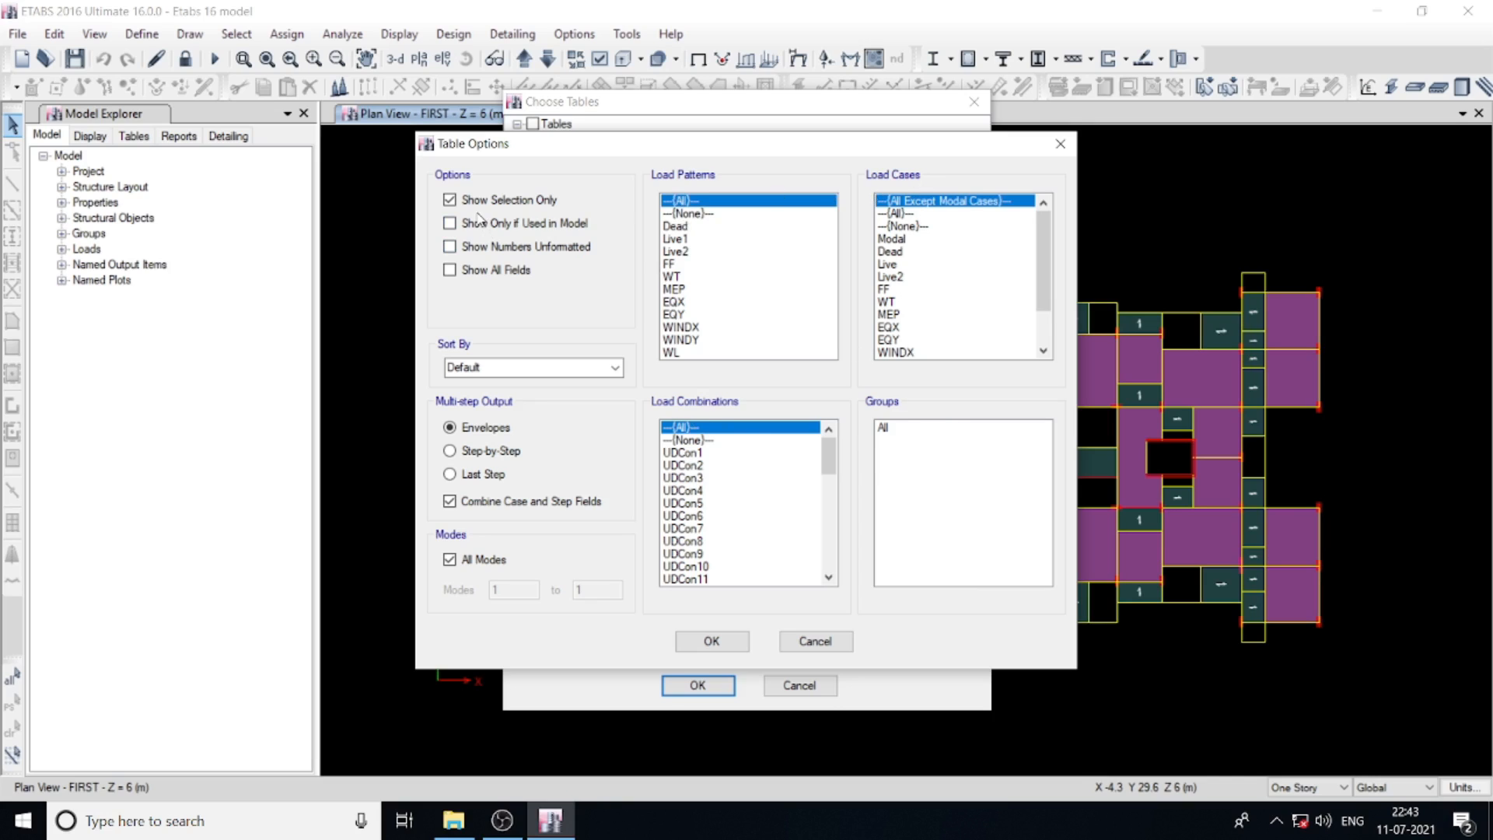
pyautogui.moveTo(873, 210)
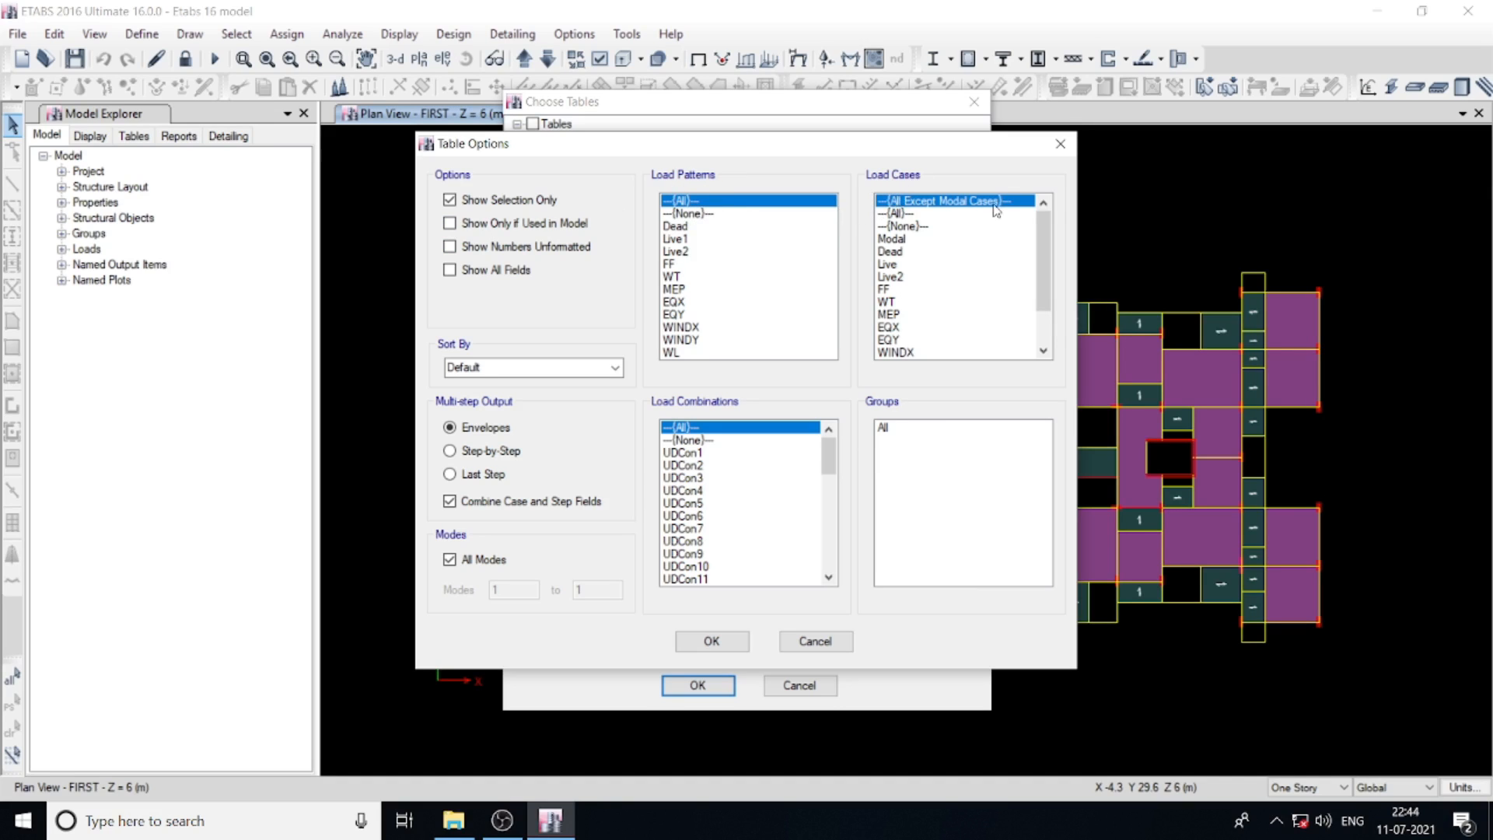
pyautogui.moveTo(935, 223)
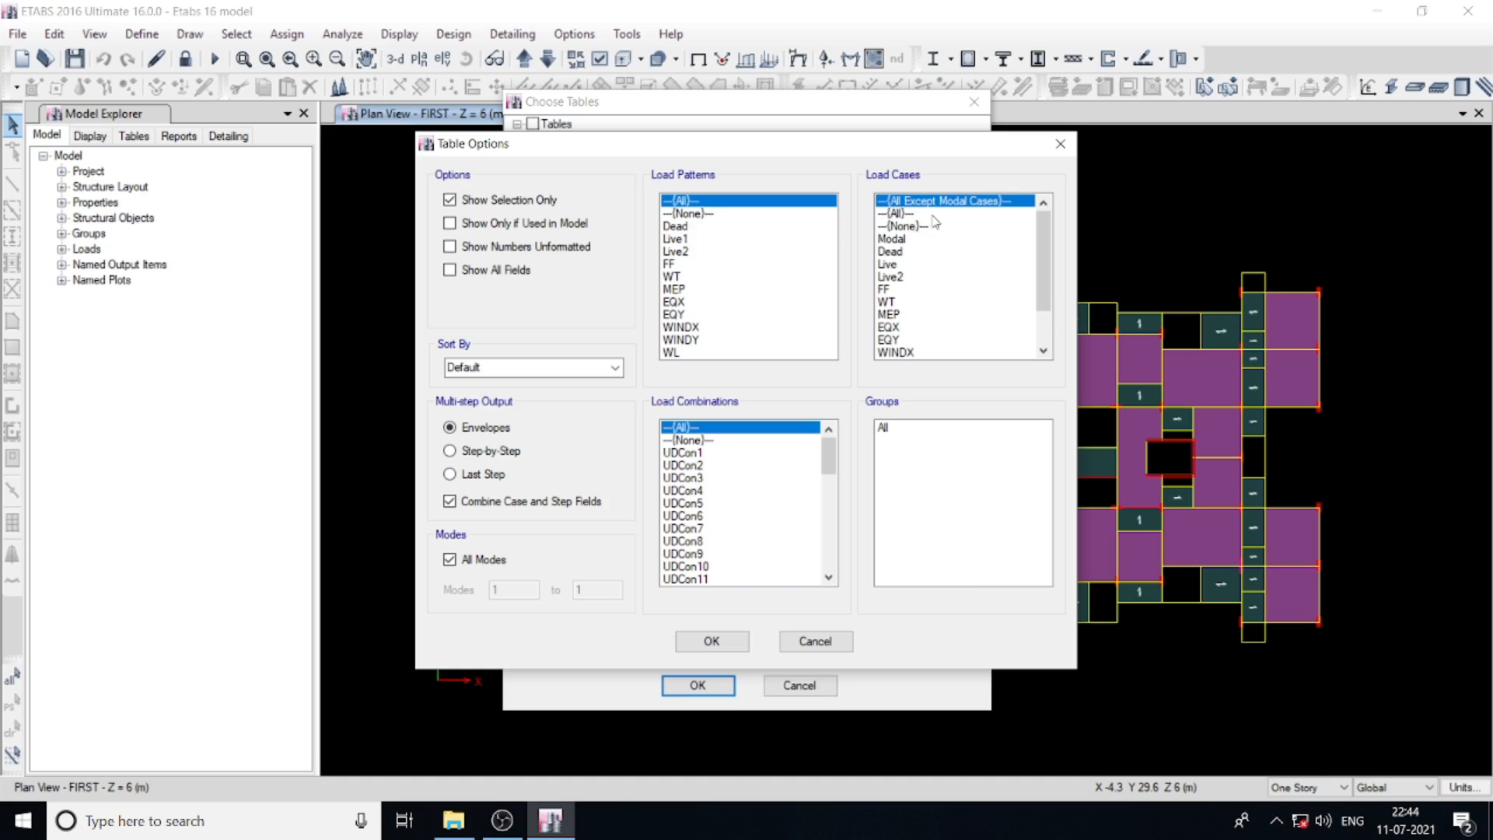
pyautogui.moveTo(701, 414)
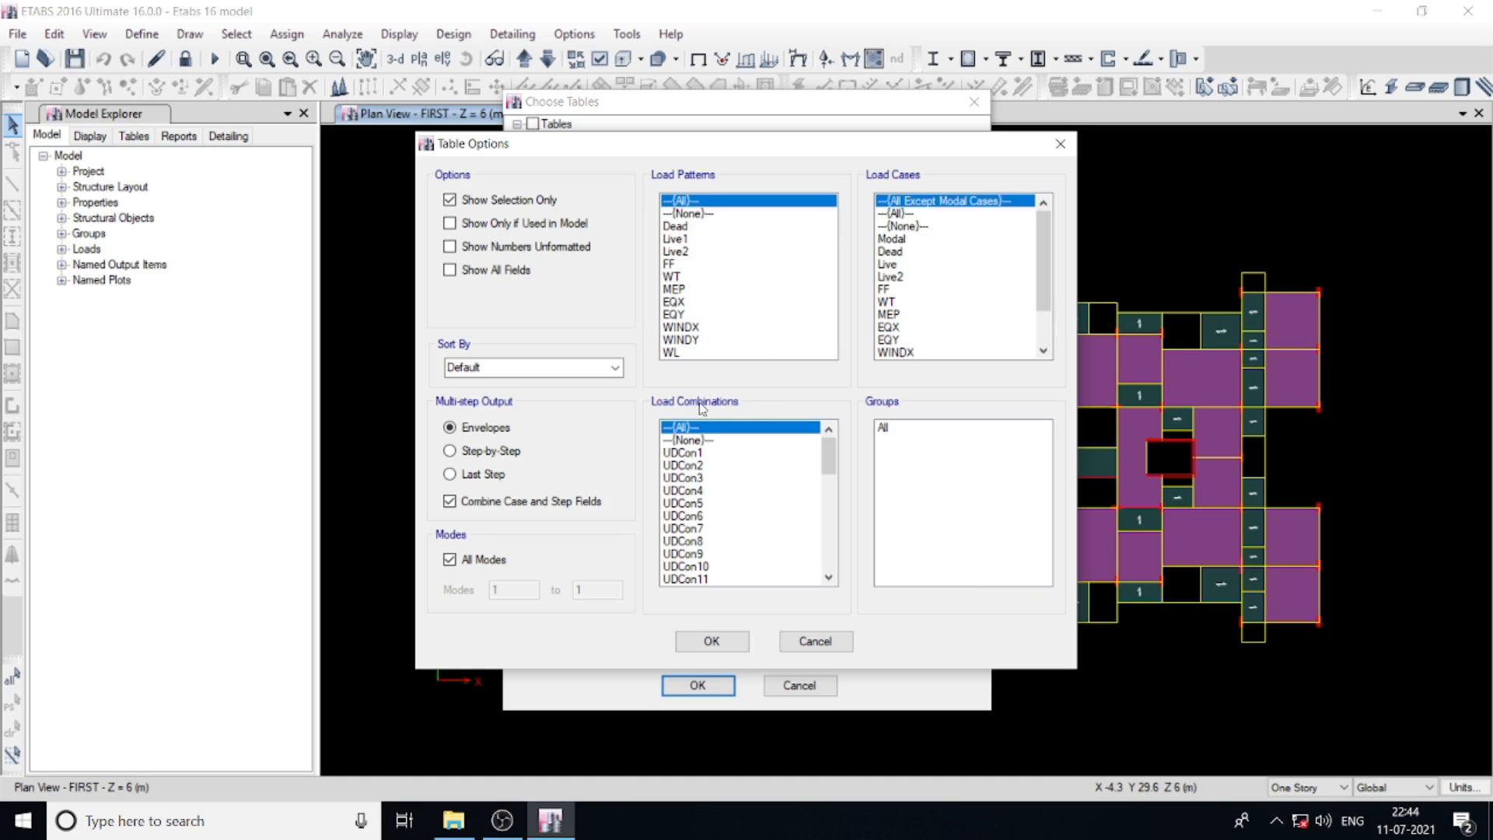
pyautogui.moveTo(713, 460)
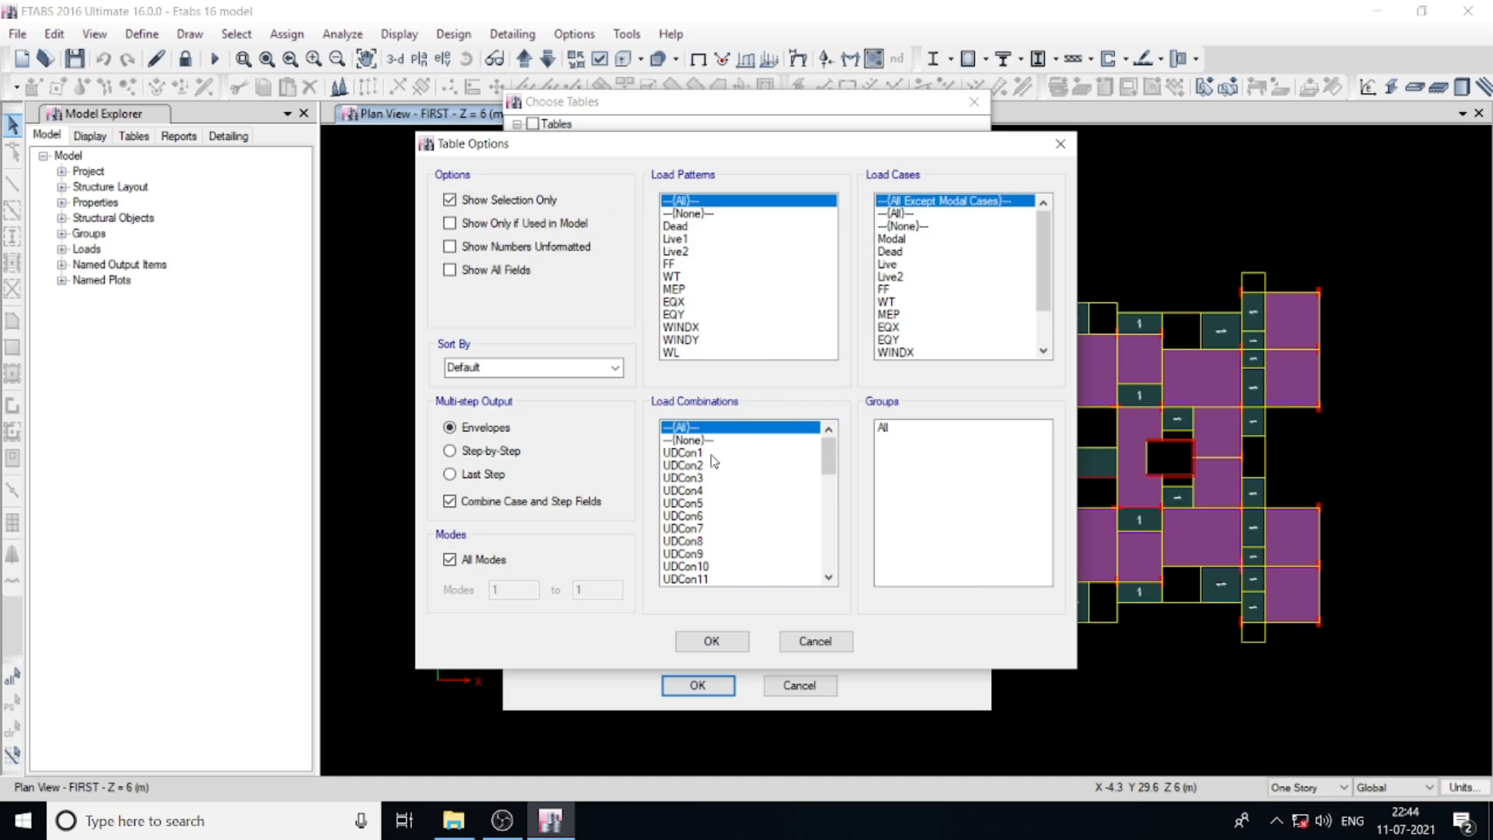
pyautogui.moveTo(733, 470)
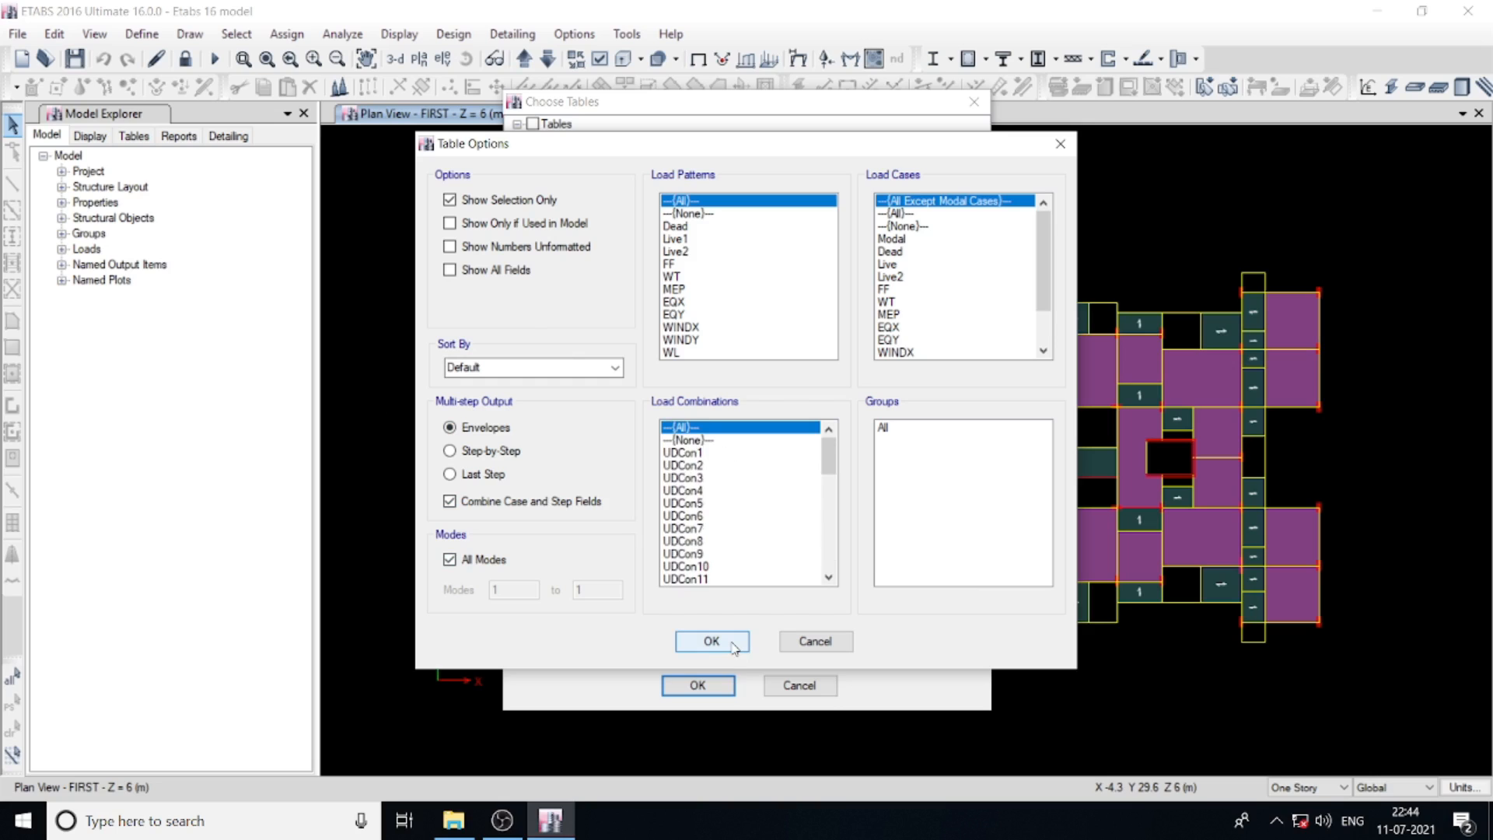
# Step: Accept the table options with open-after-export on, confirm the tables, and set force unit to kN
pyautogui.click(712, 641)
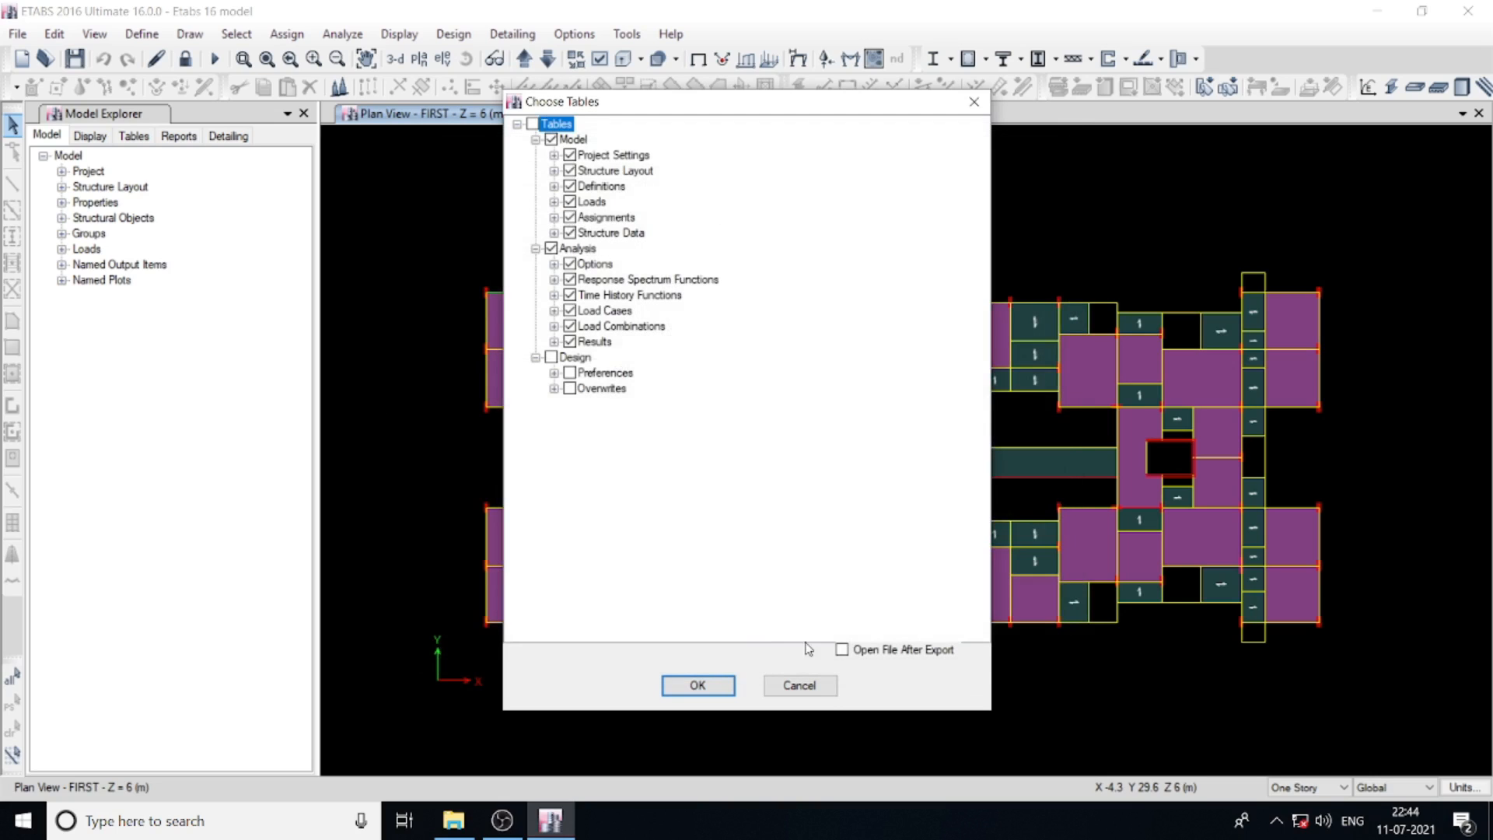
pyautogui.moveTo(846, 663)
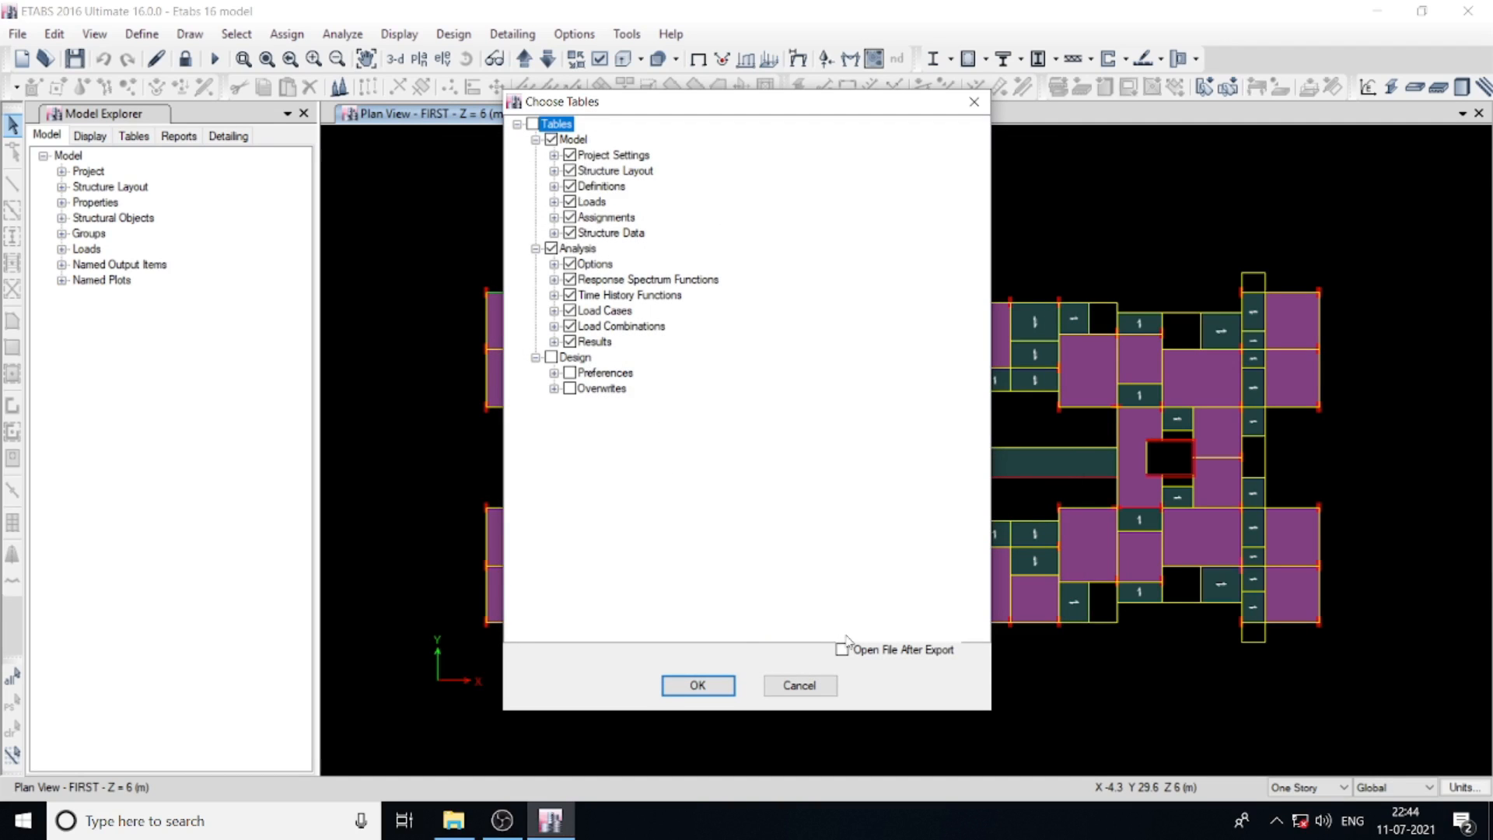
pyautogui.click(841, 650)
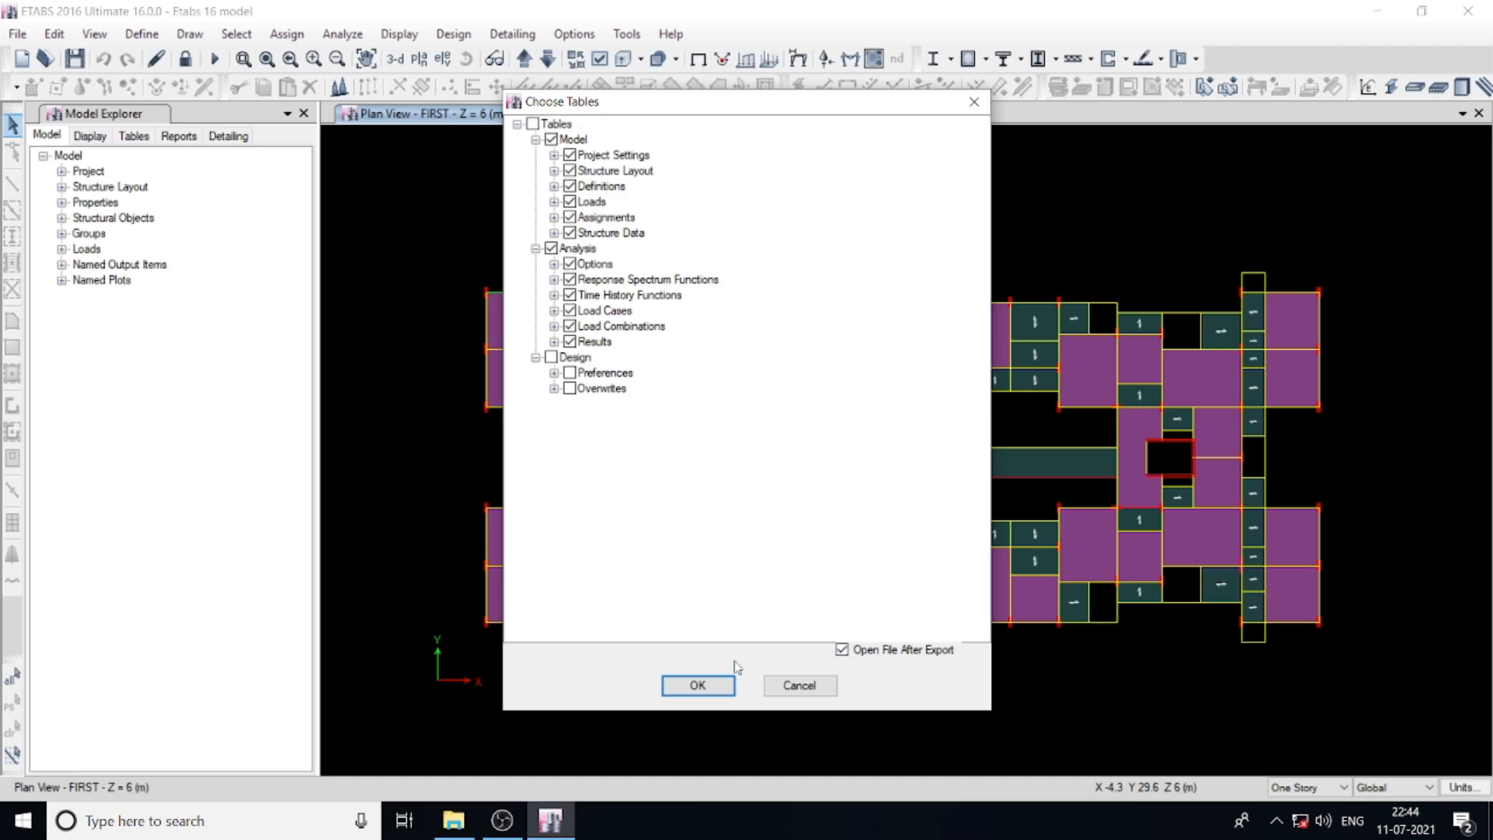
pyautogui.click(696, 684)
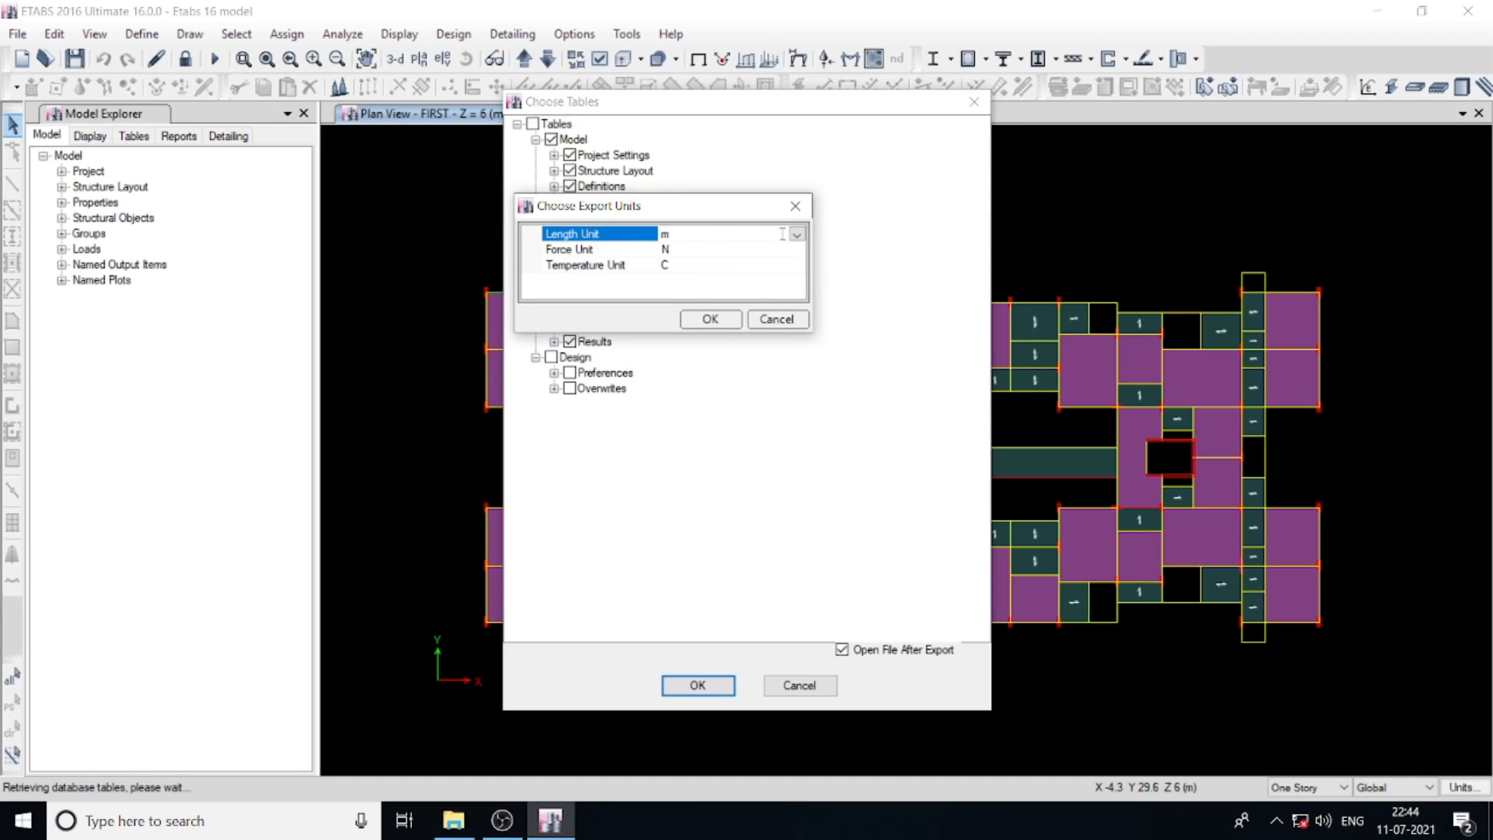
pyautogui.click(600, 249)
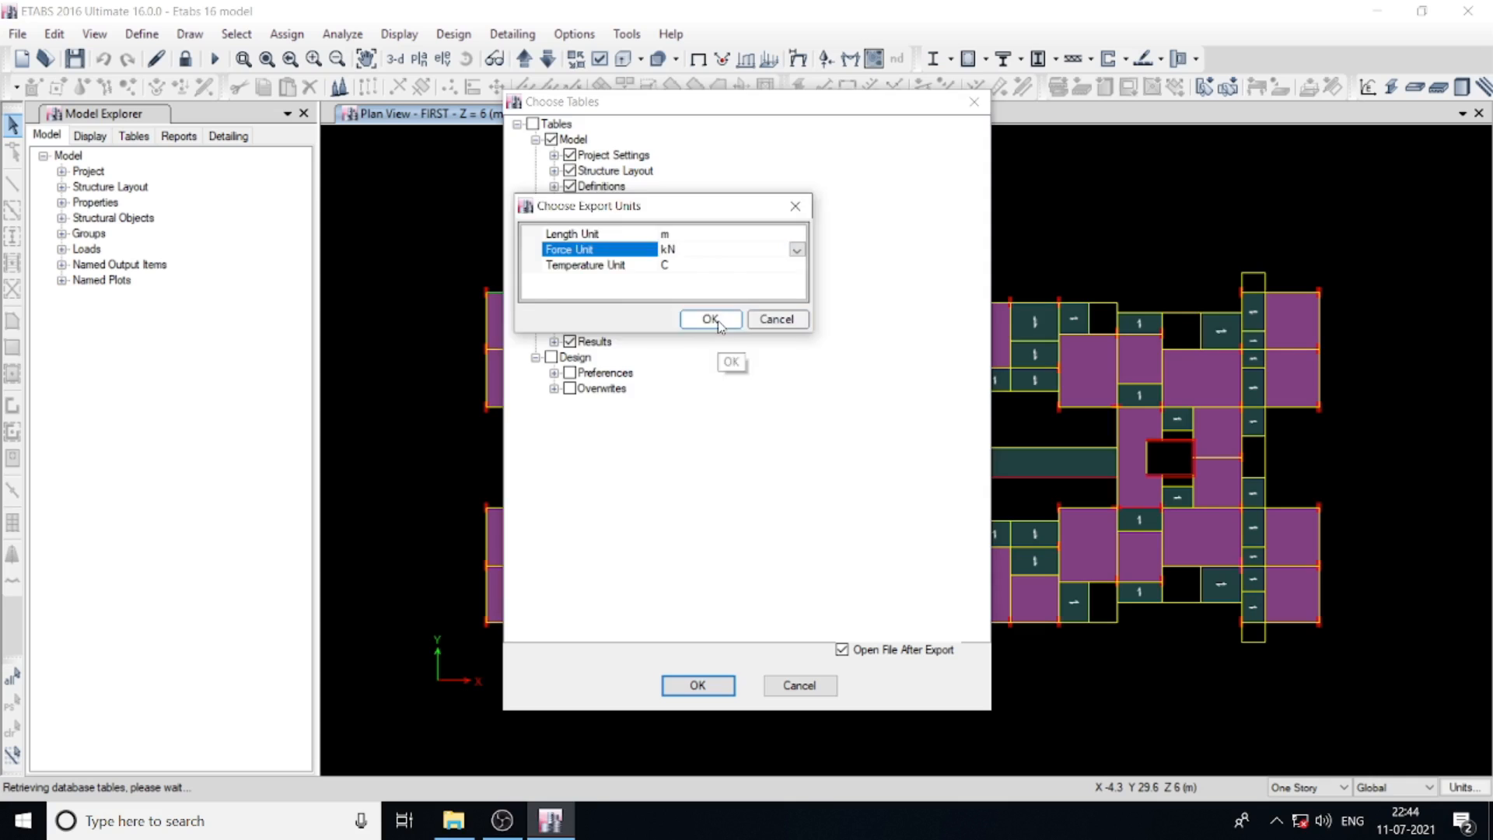
# Step: Confirm units m, kN, C and save the database as D:\Video\Etabs 16 model.mdb
pyautogui.click(709, 319)
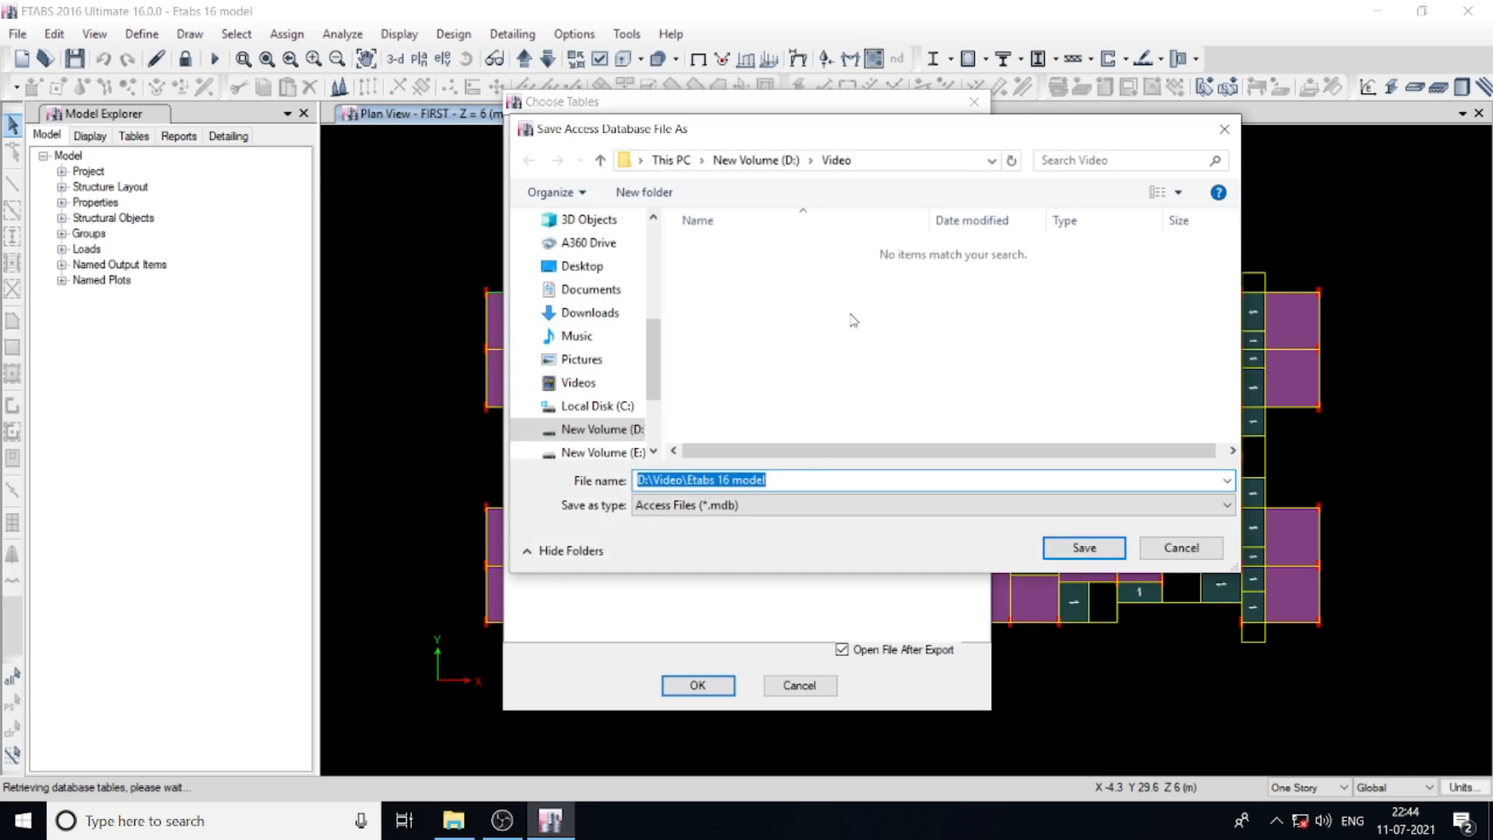
pyautogui.moveTo(923, 325)
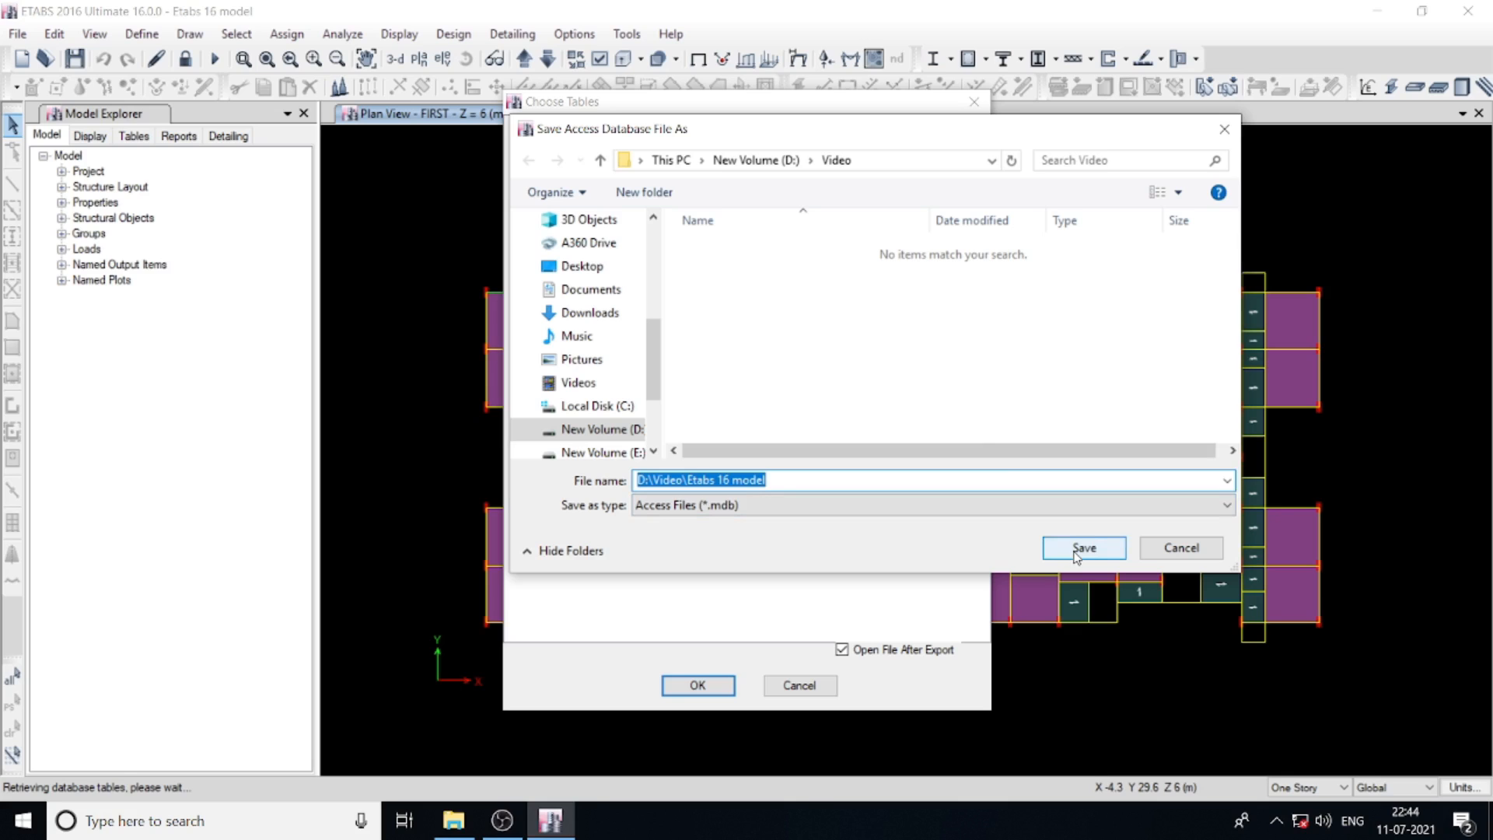
pyautogui.click(1084, 548)
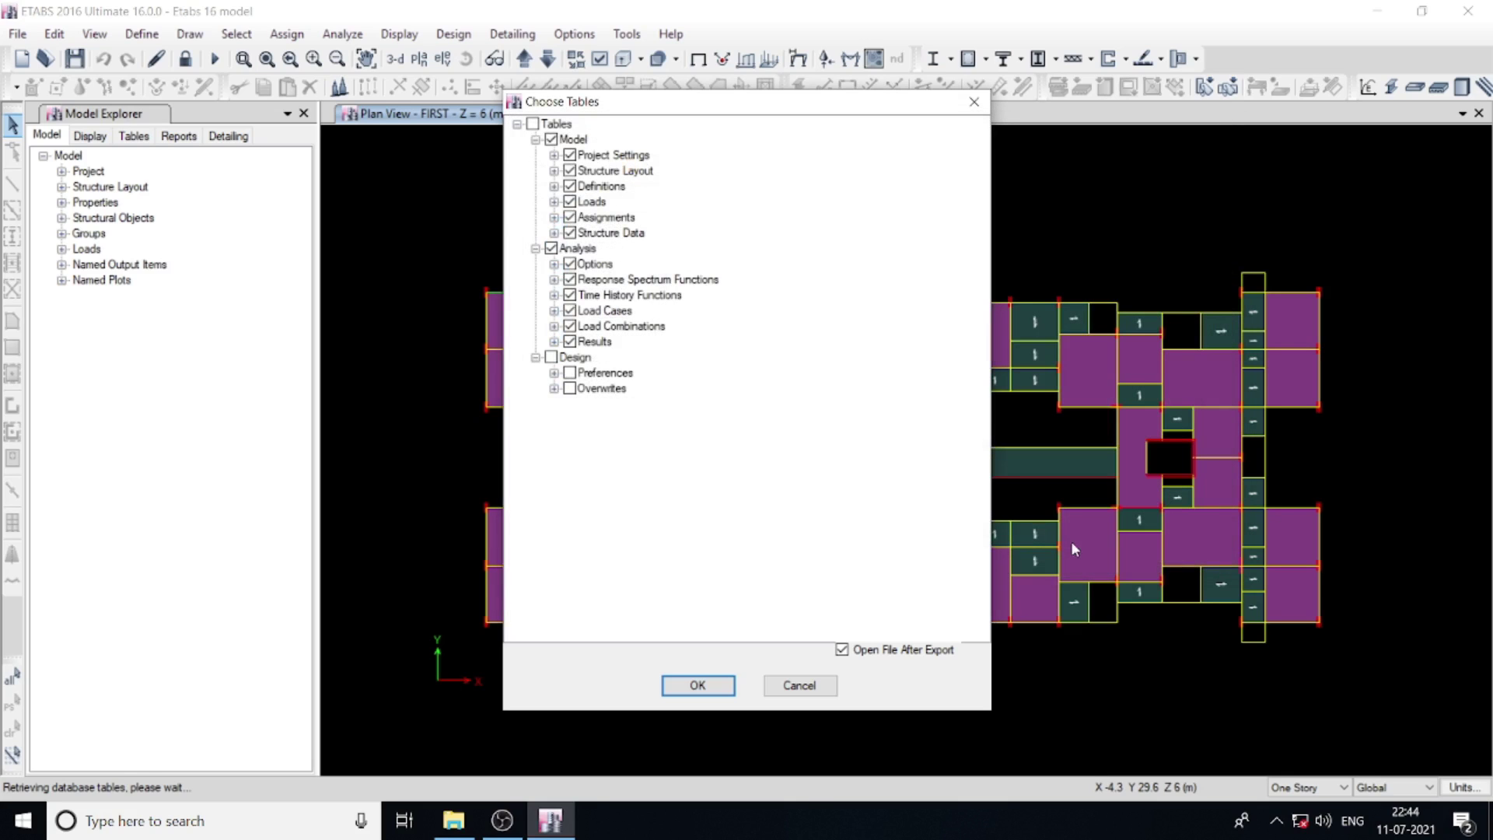
pyautogui.click(696, 684)
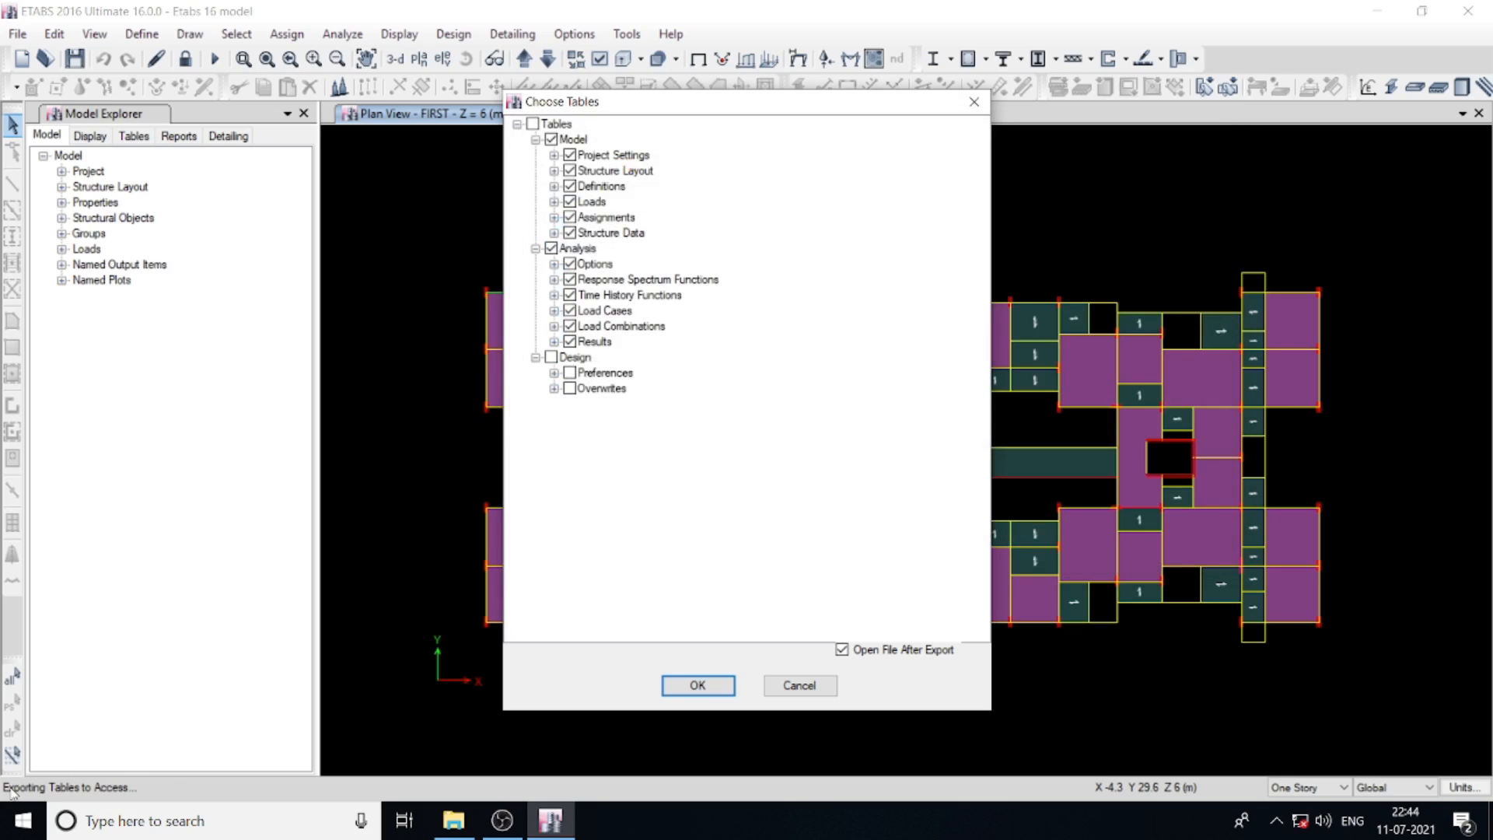
pyautogui.moveTo(60, 801)
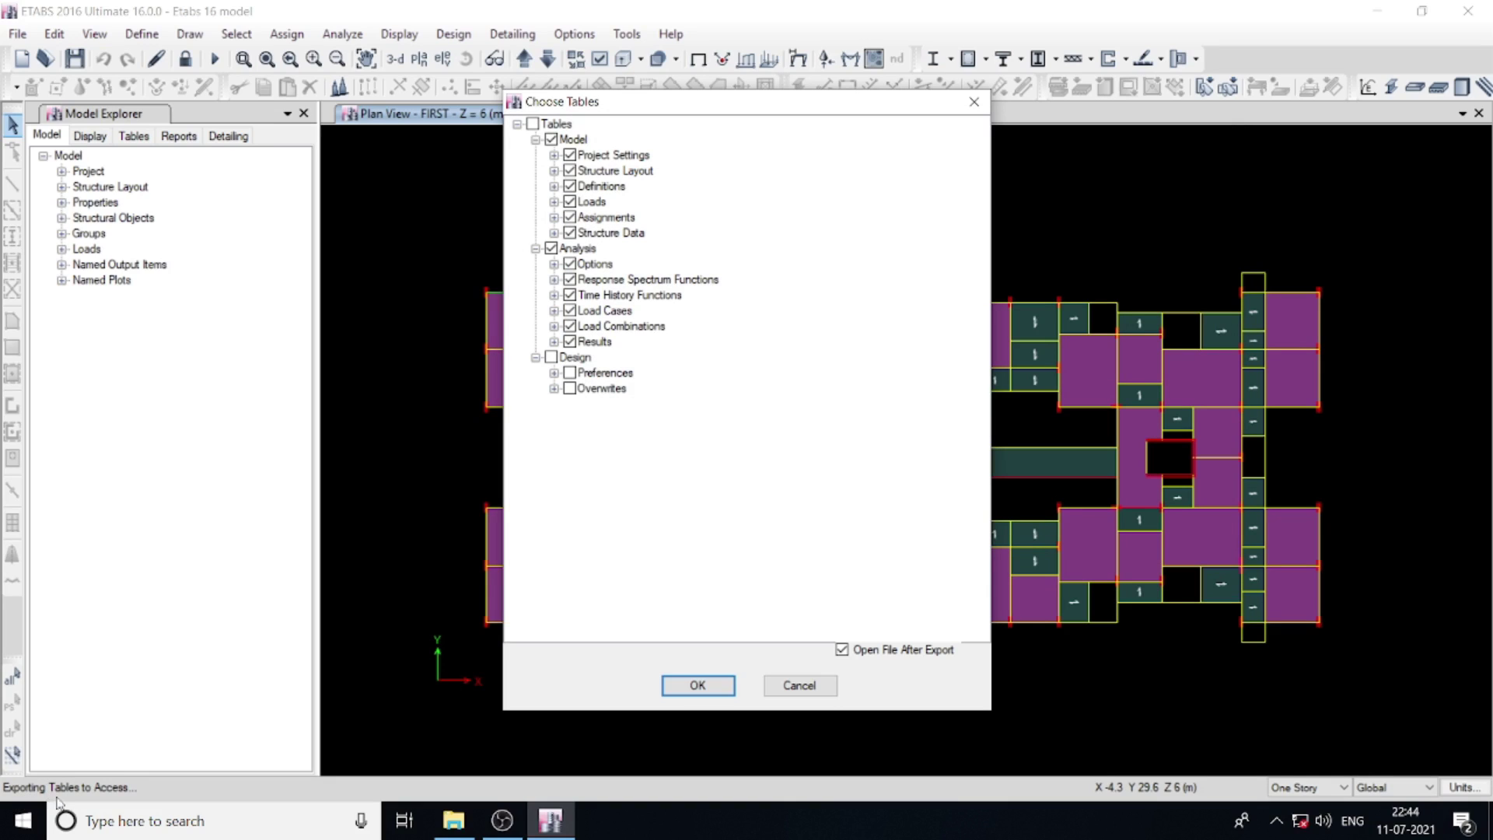
pyautogui.moveTo(108, 789)
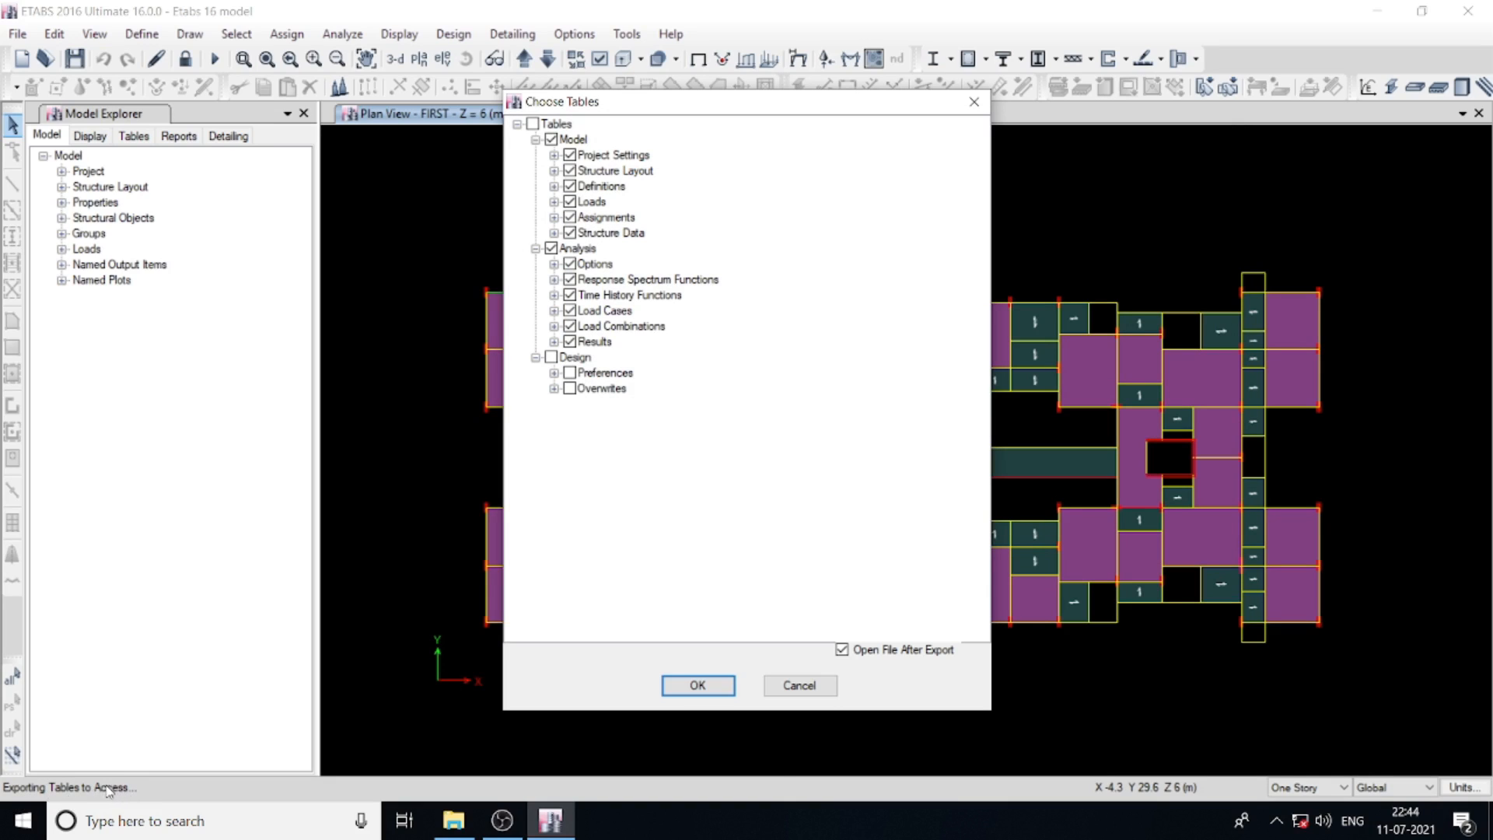
pyautogui.moveTo(758, 577)
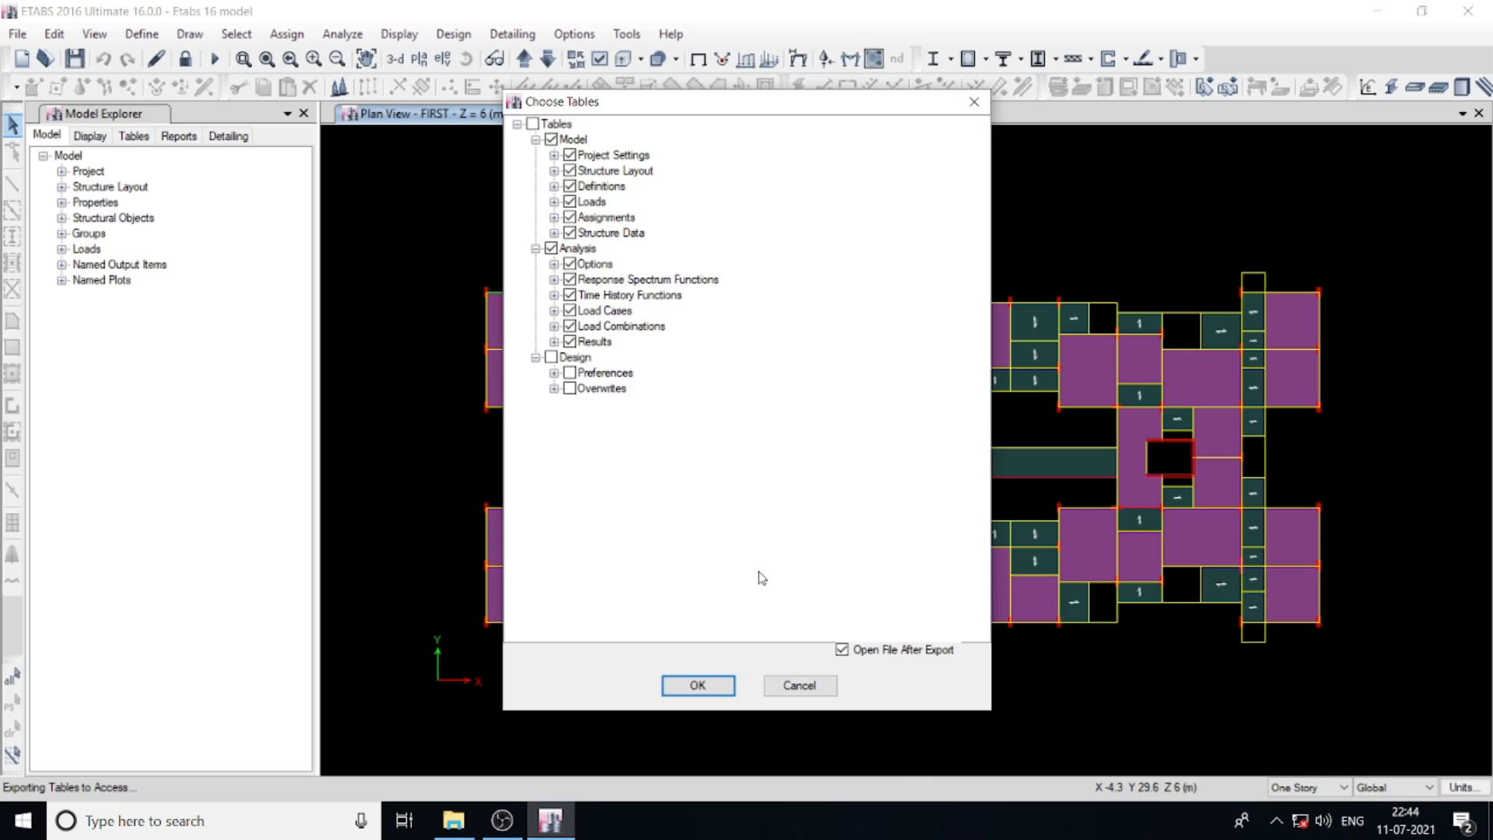
pyautogui.moveTo(754, 541)
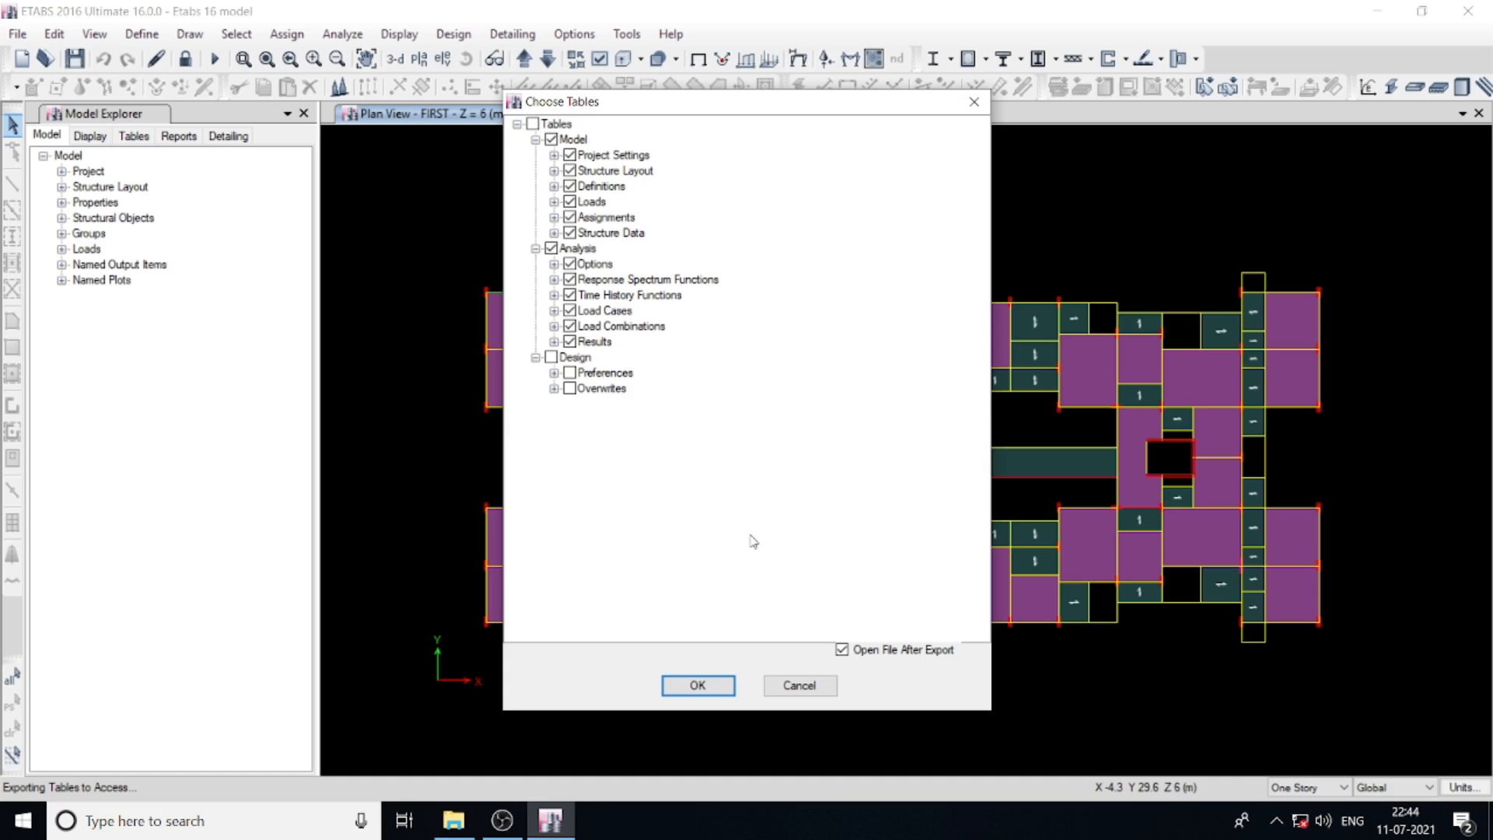
pyautogui.click(696, 685)
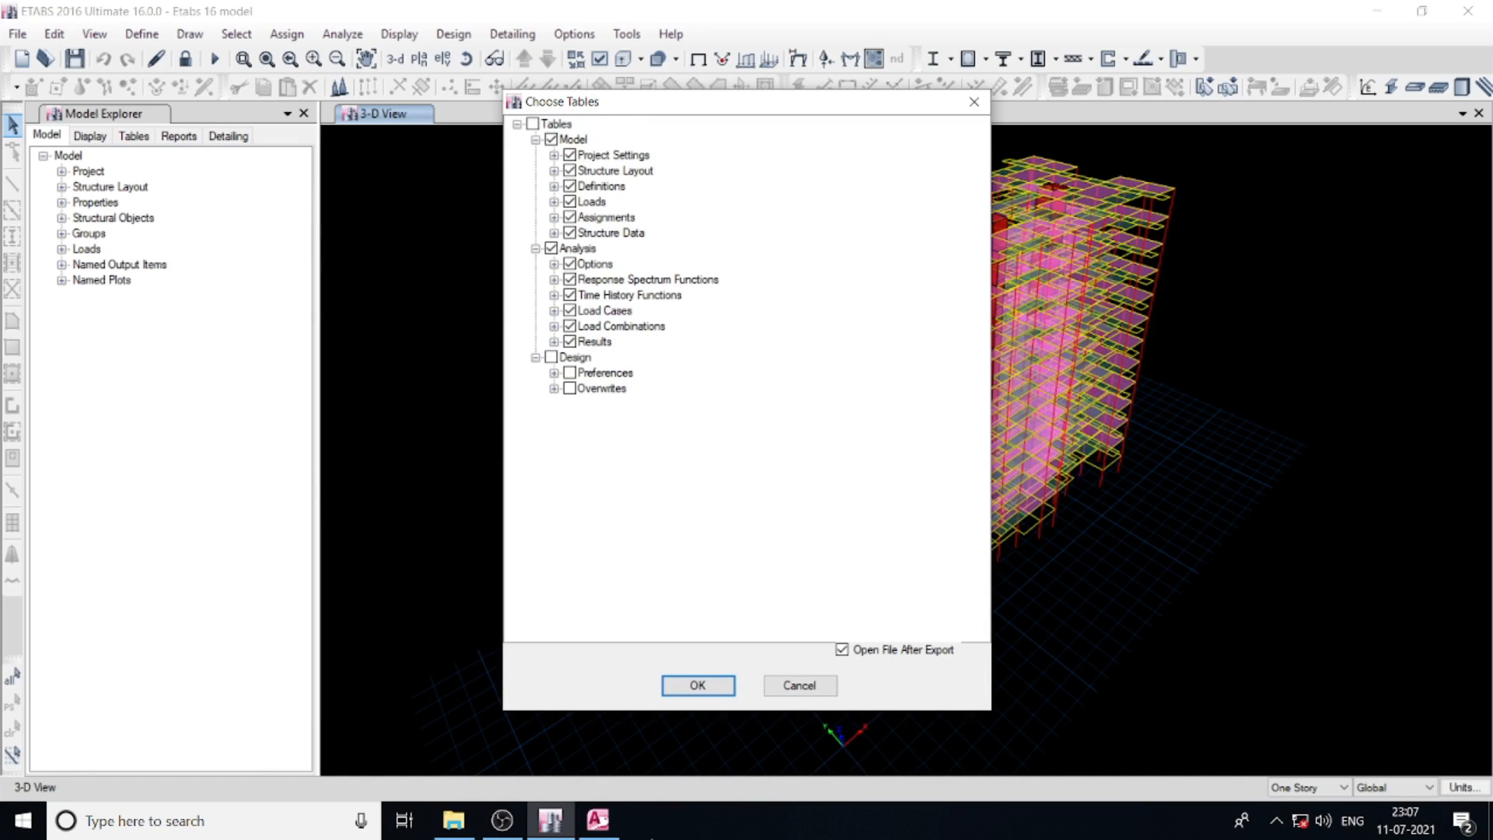
# Step: Maximize Access, widen the navigation pane and browse tables like Assembled Joint Masses and Base Reactions
pyautogui.click(698, 684)
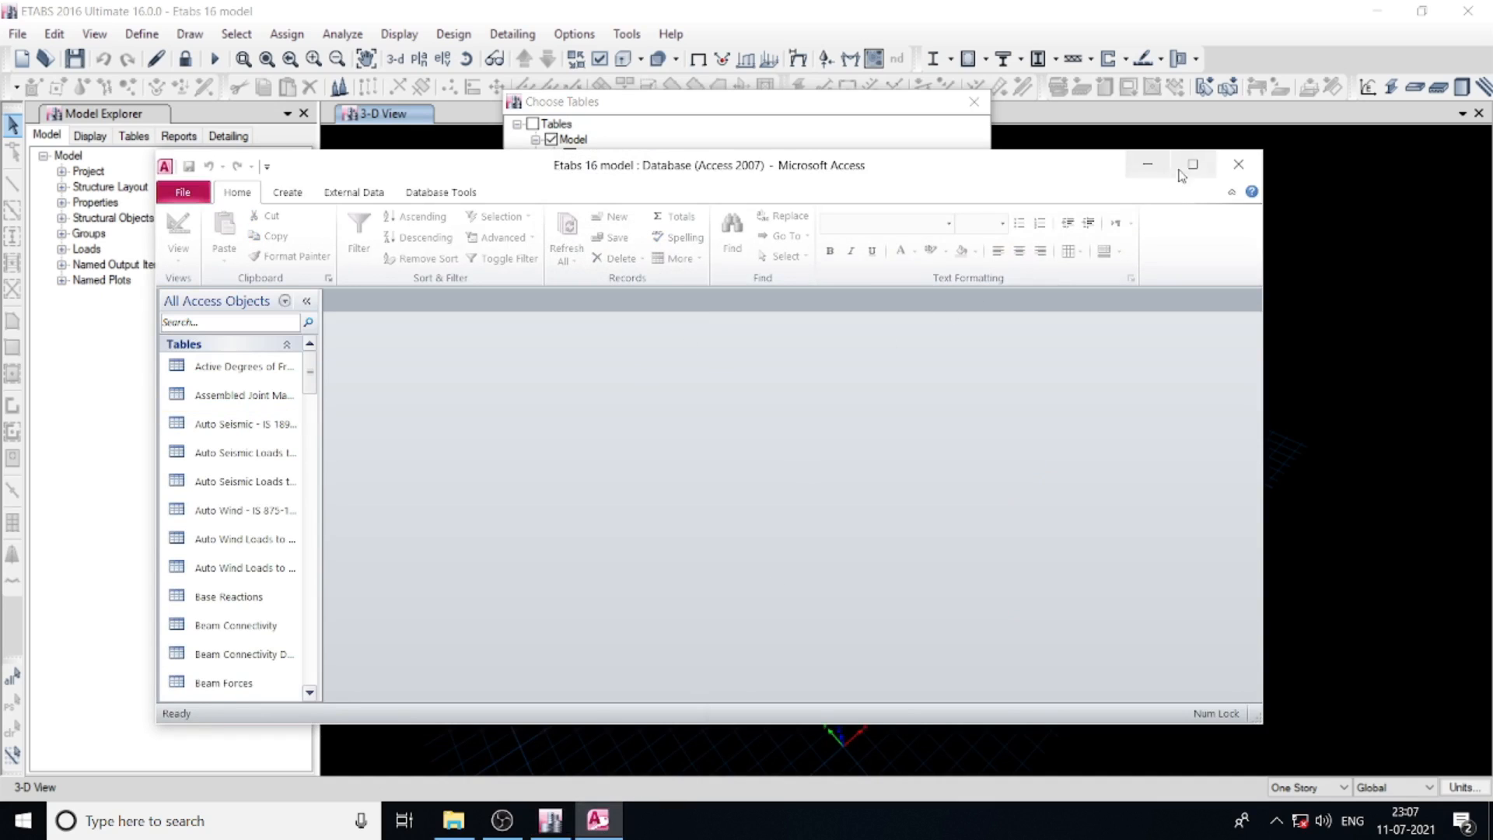
pyautogui.click(1191, 164)
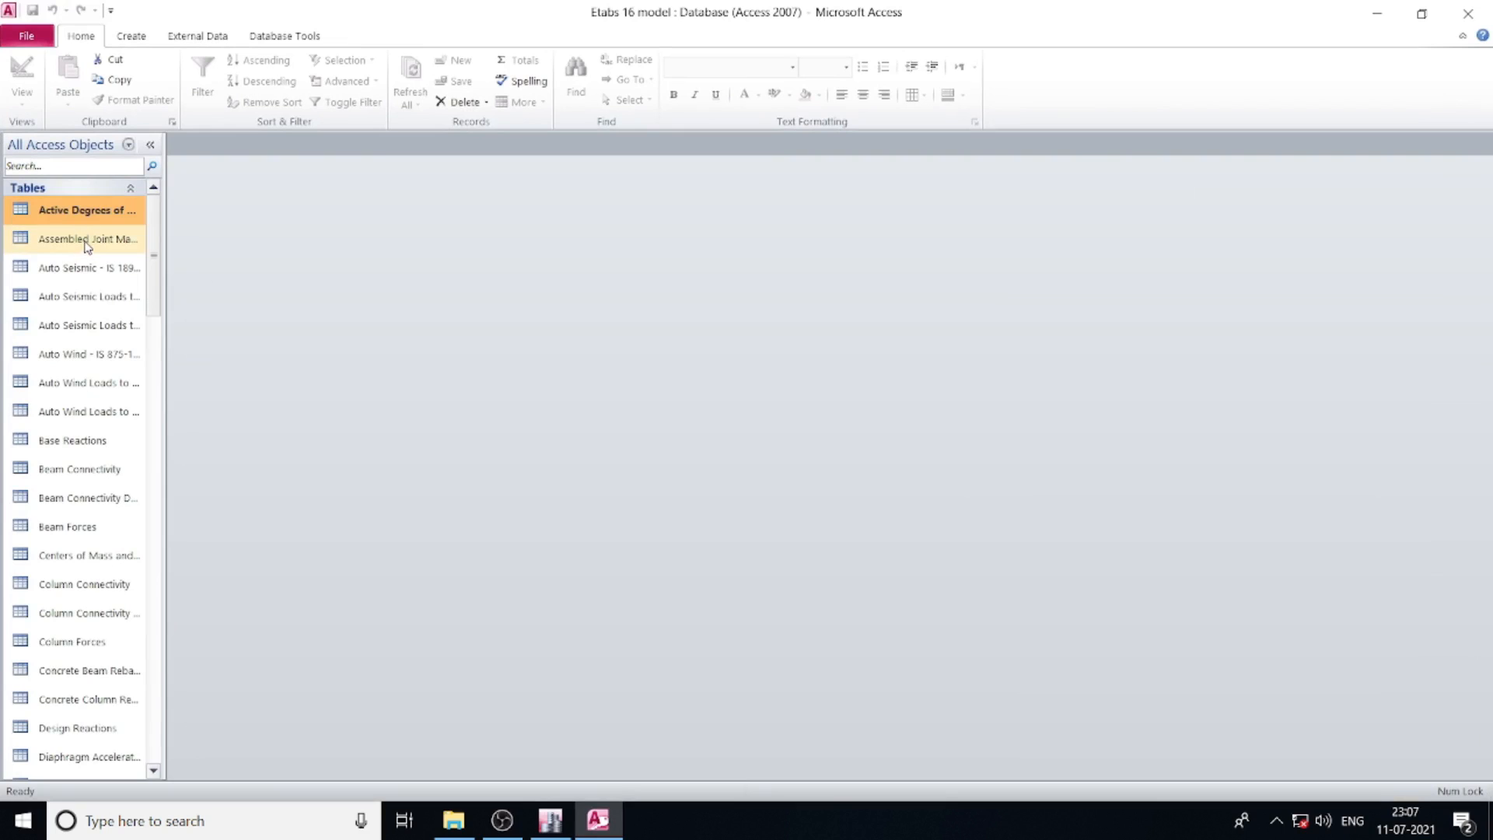
pyautogui.click(84, 240)
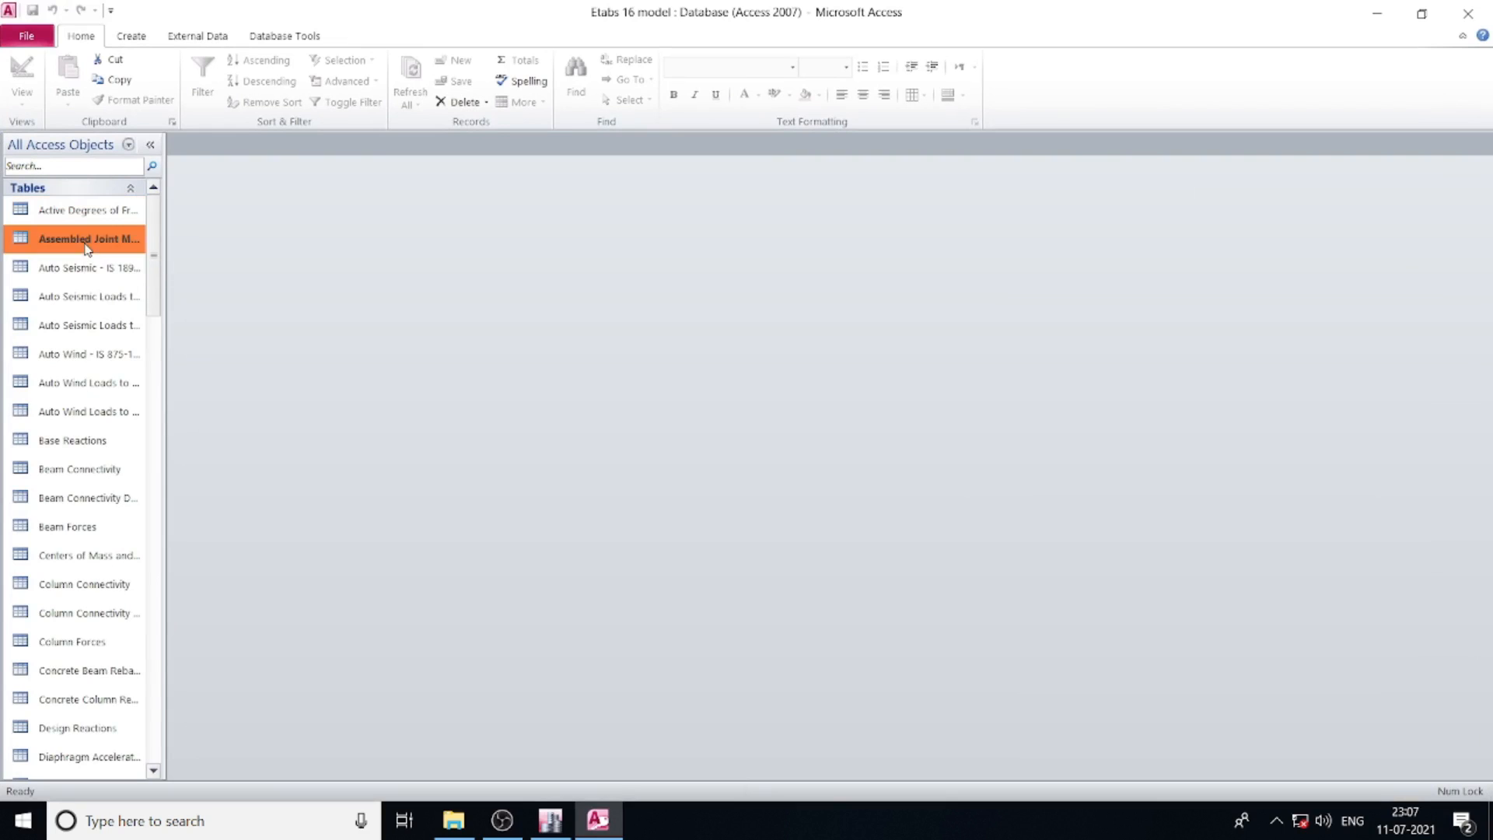
pyautogui.click(85, 325)
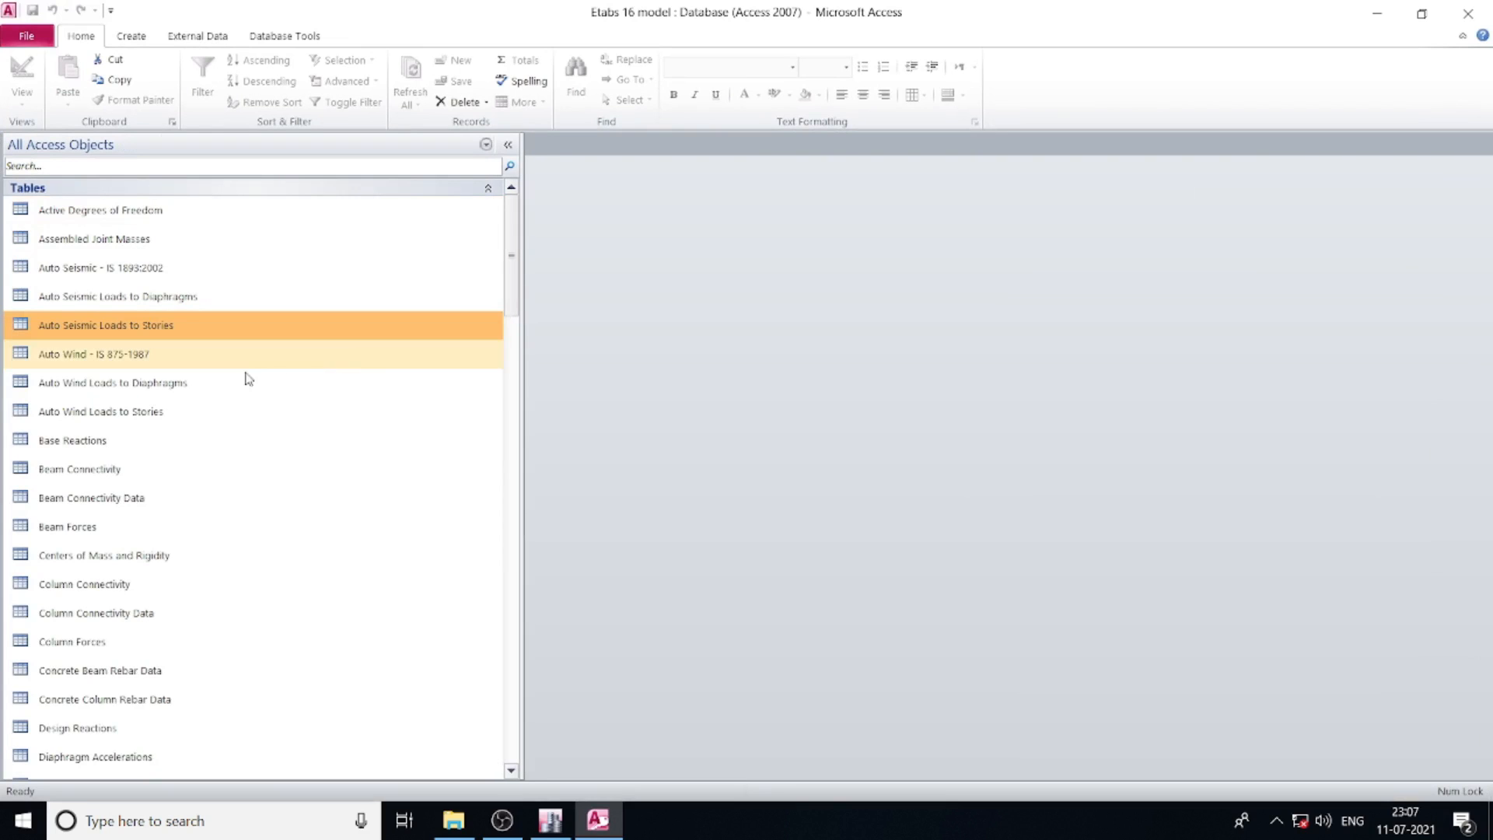
pyautogui.click(72, 440)
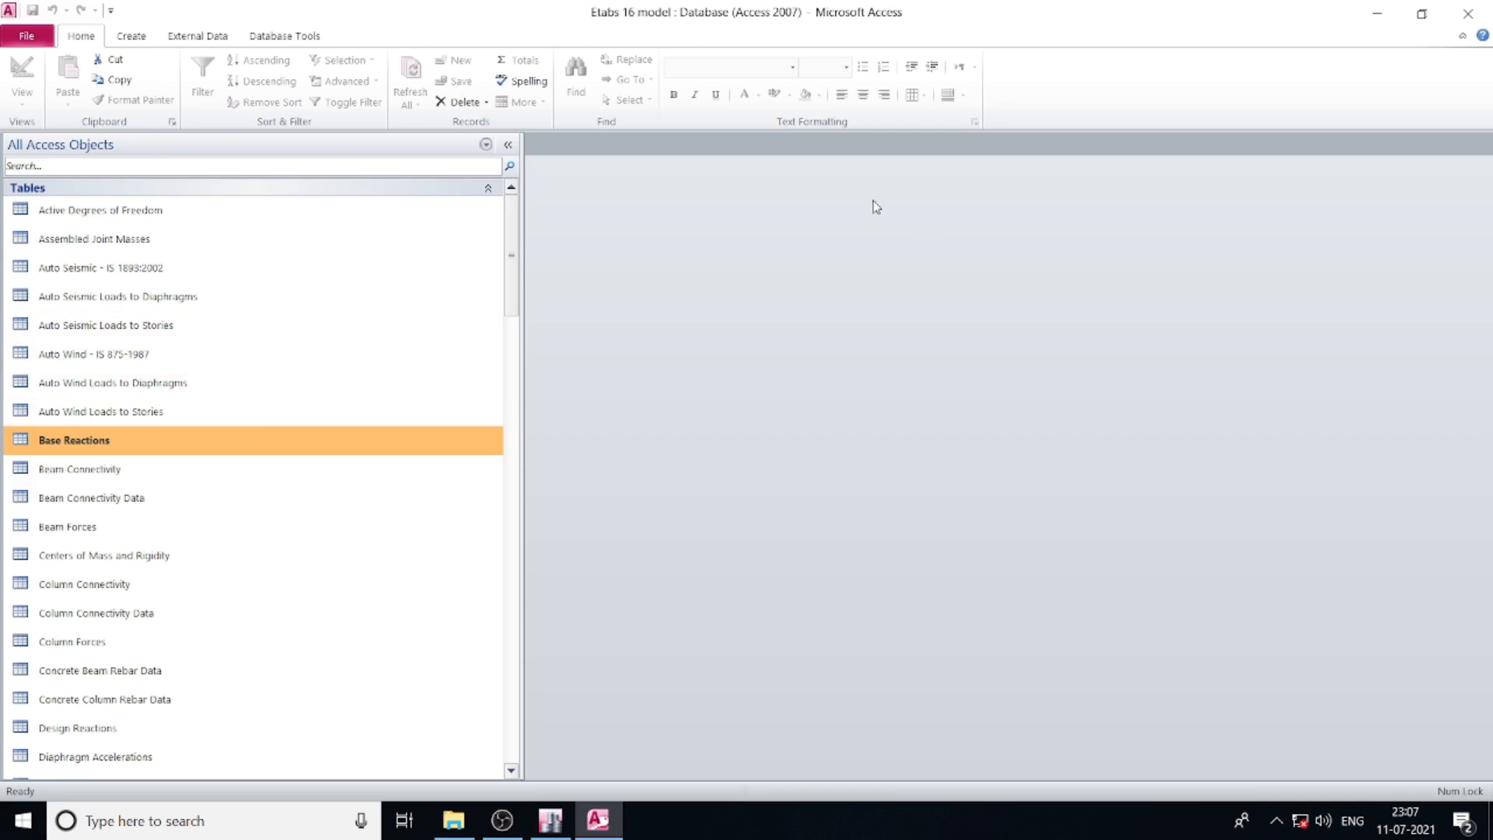
pyautogui.scroll(-3)
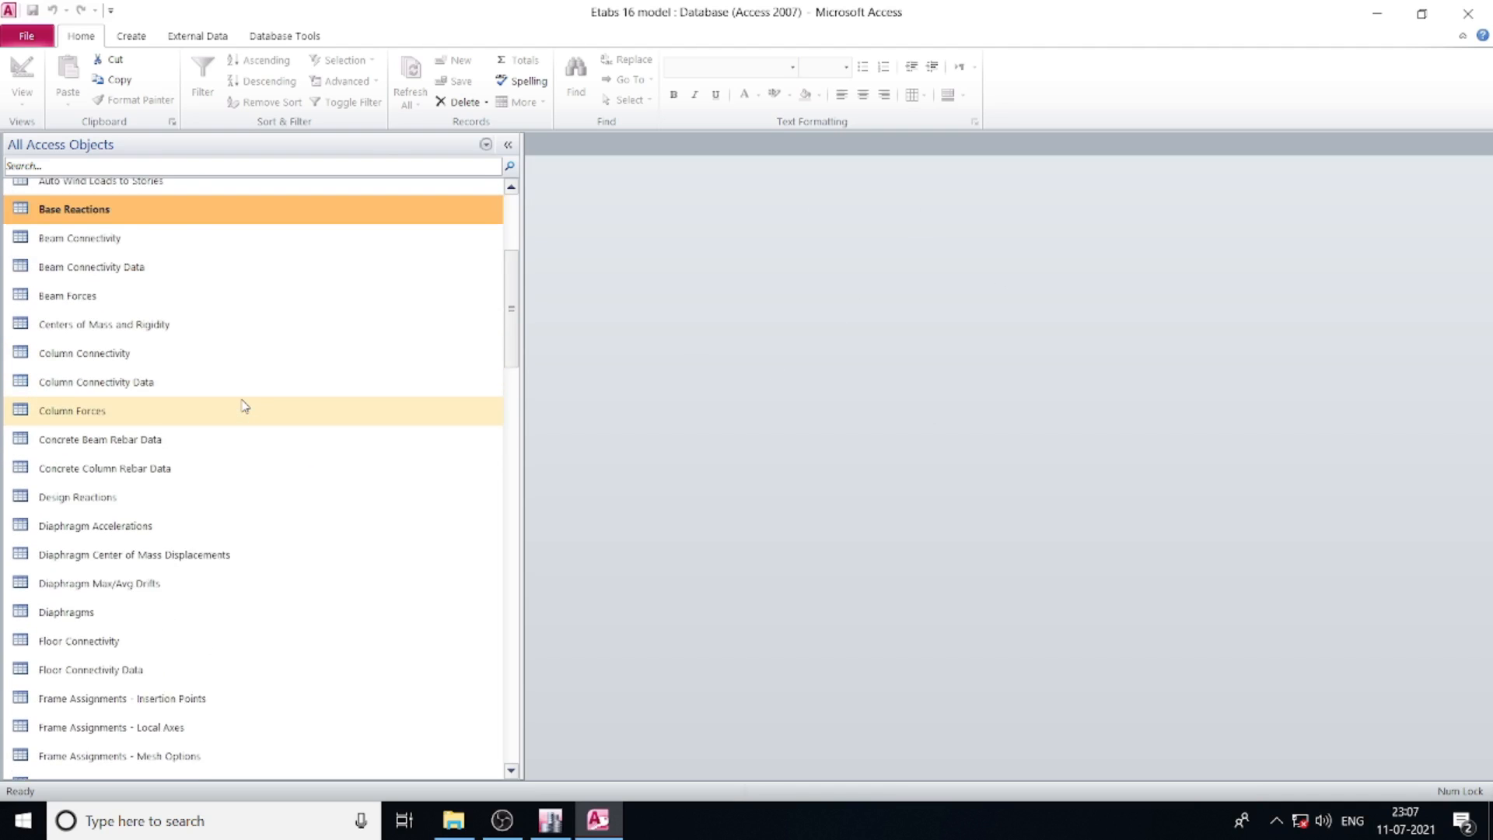
pyautogui.scroll(-3)
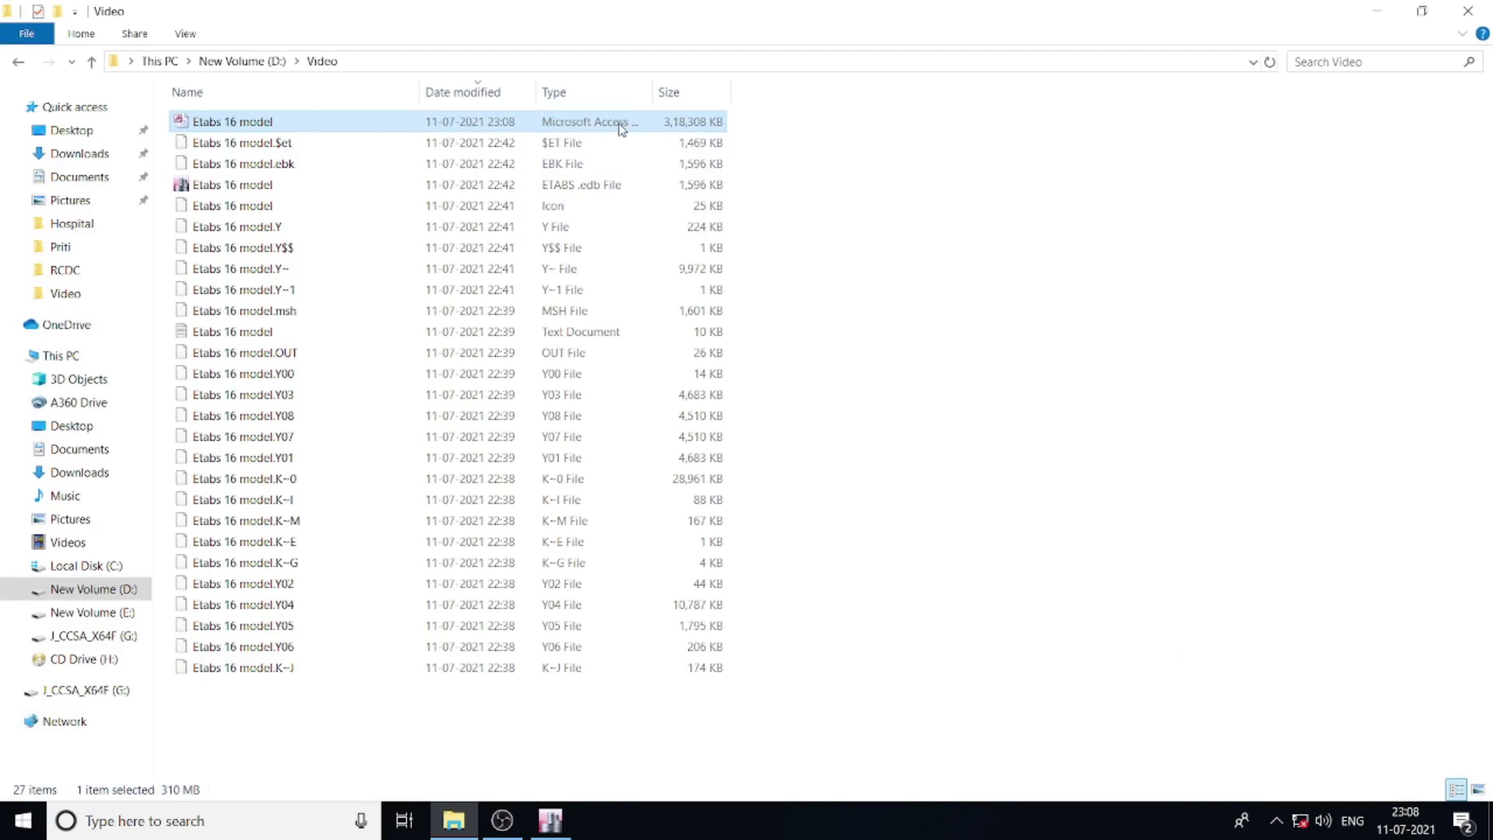
pyautogui.moveTo(690, 129)
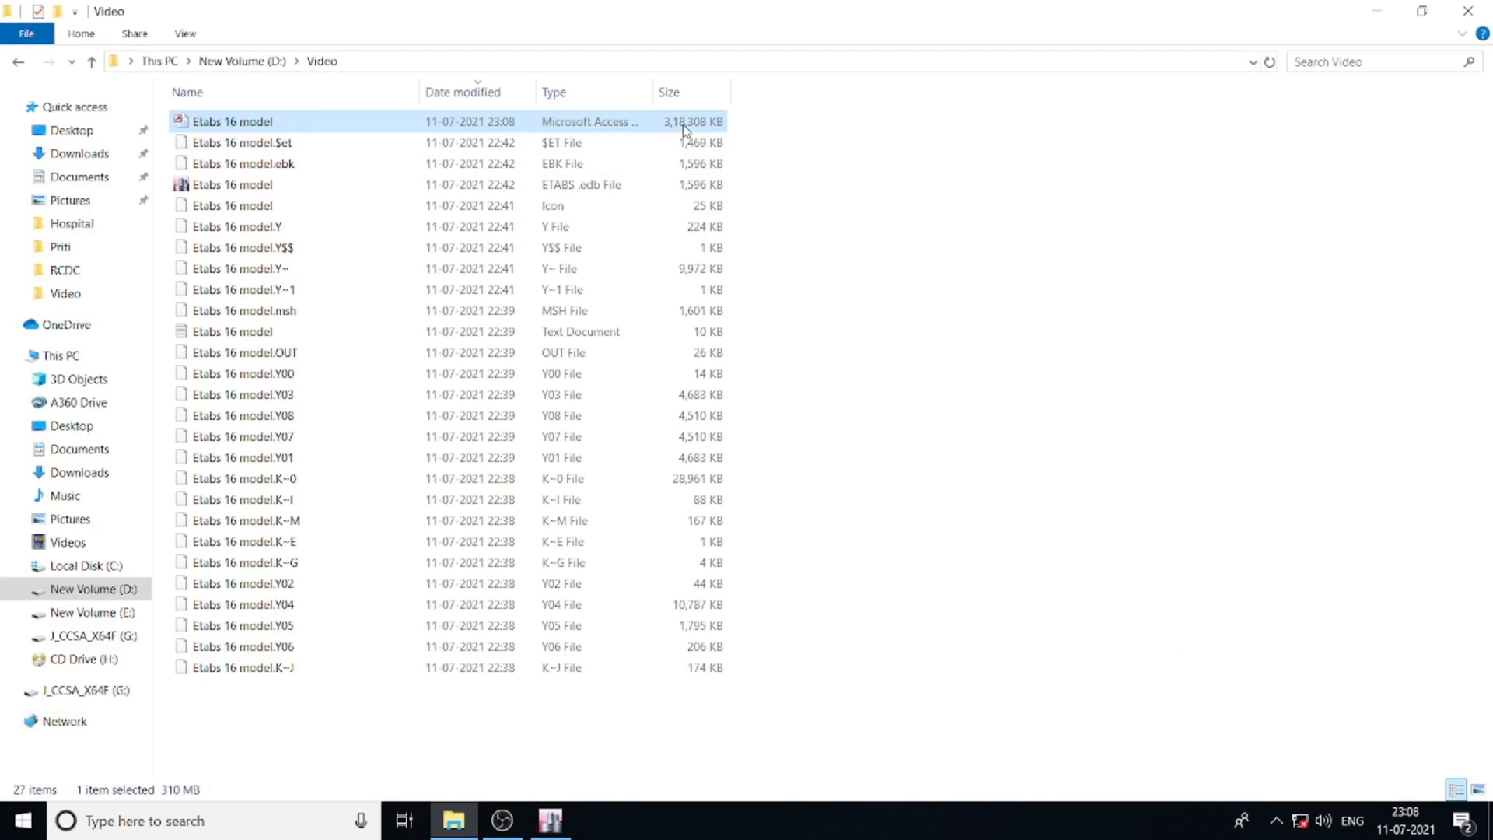
pyautogui.moveTo(477, 130)
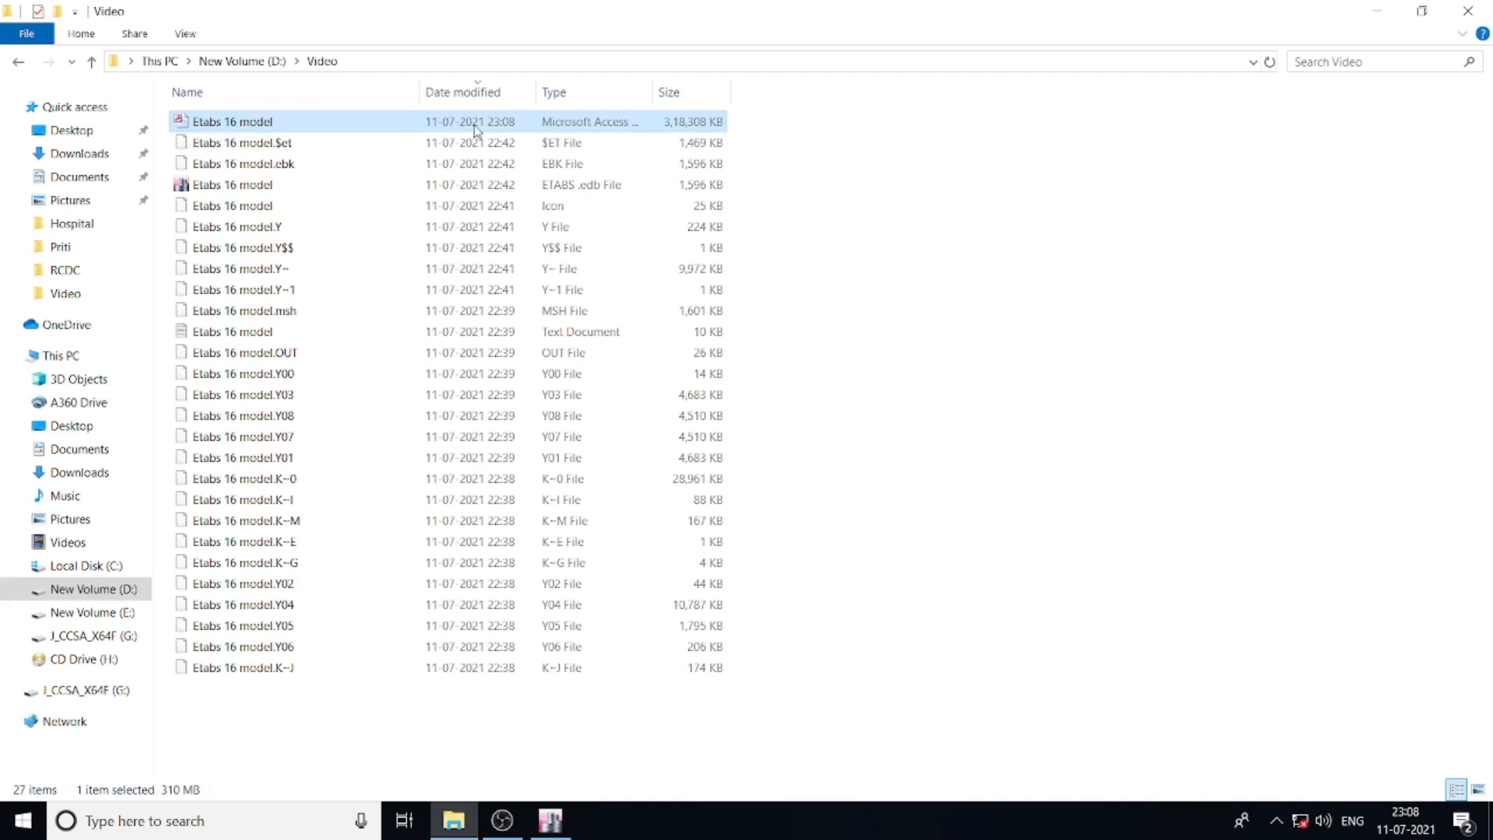
pyautogui.moveTo(1376, 10)
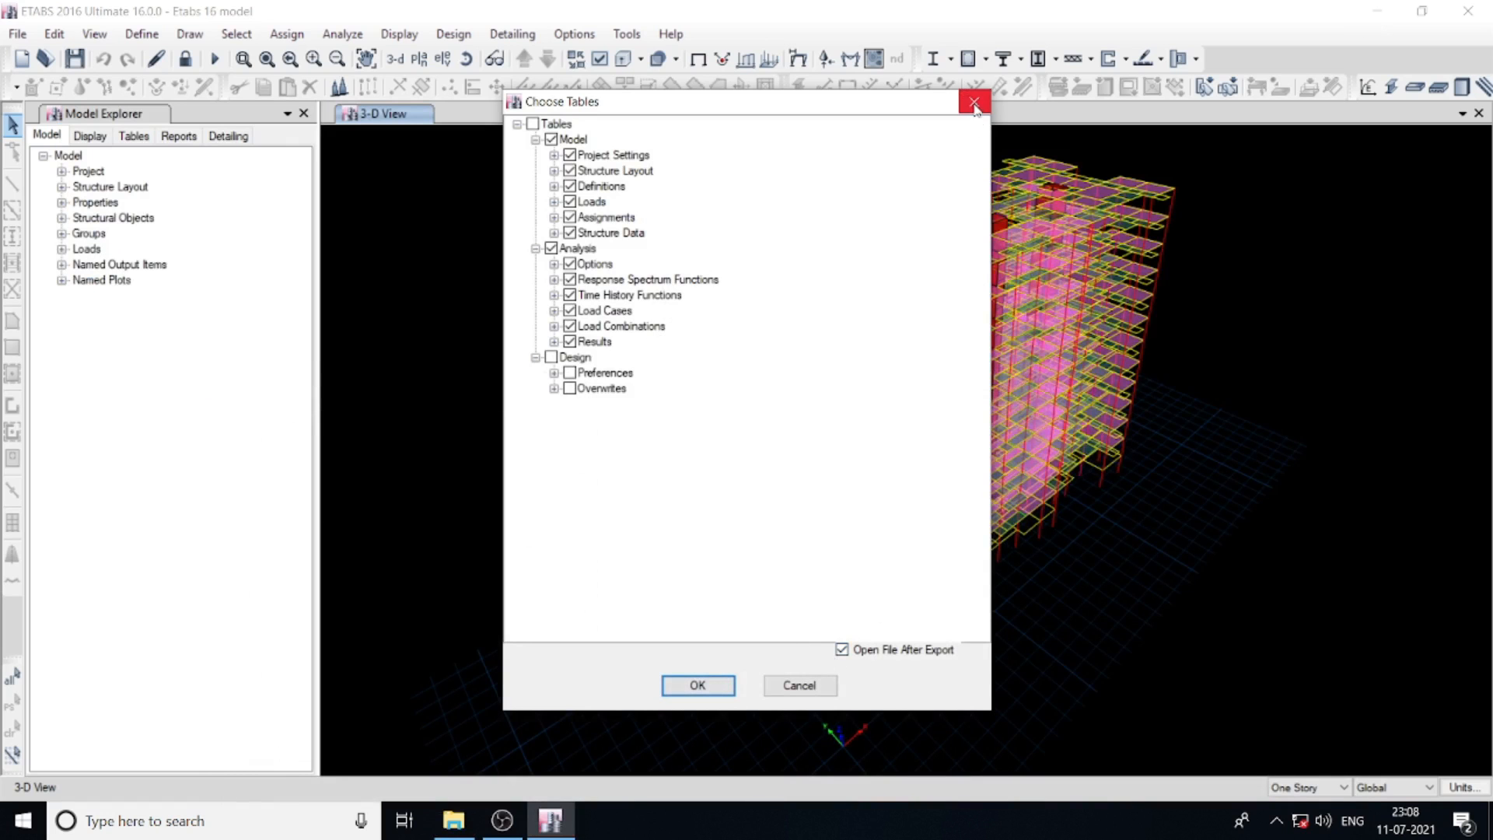
# Step: Dismiss the leftover Choose Tables dialog back in ETABS
pyautogui.click(971, 103)
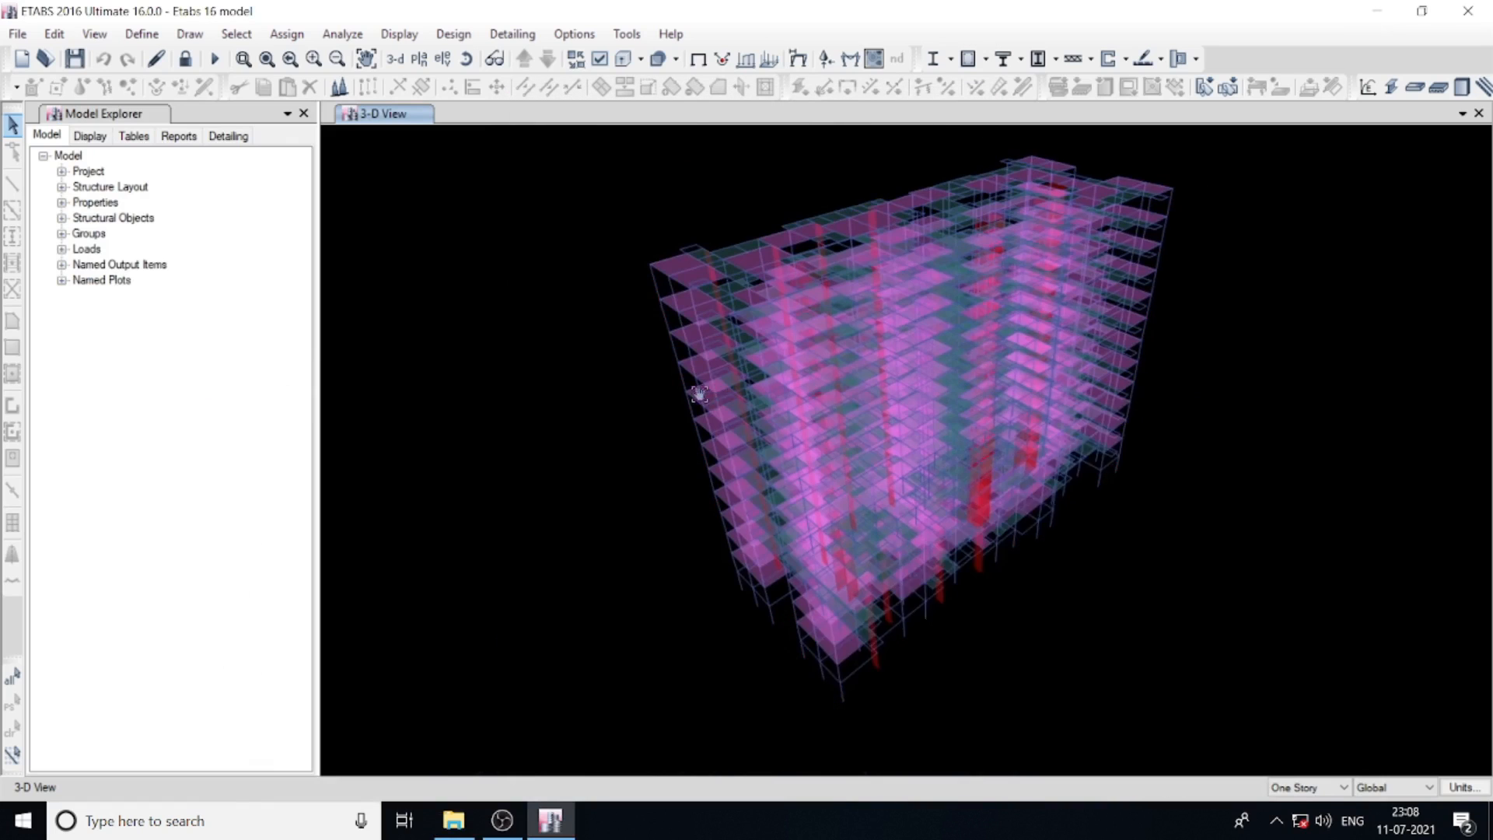